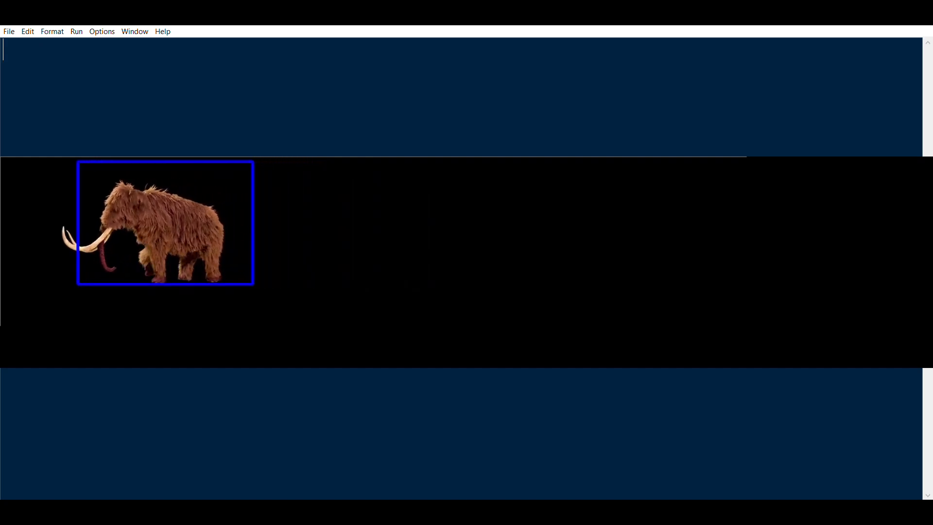
- Write the first line 'import cv2' to bring in OpenCV
type("import cv2")
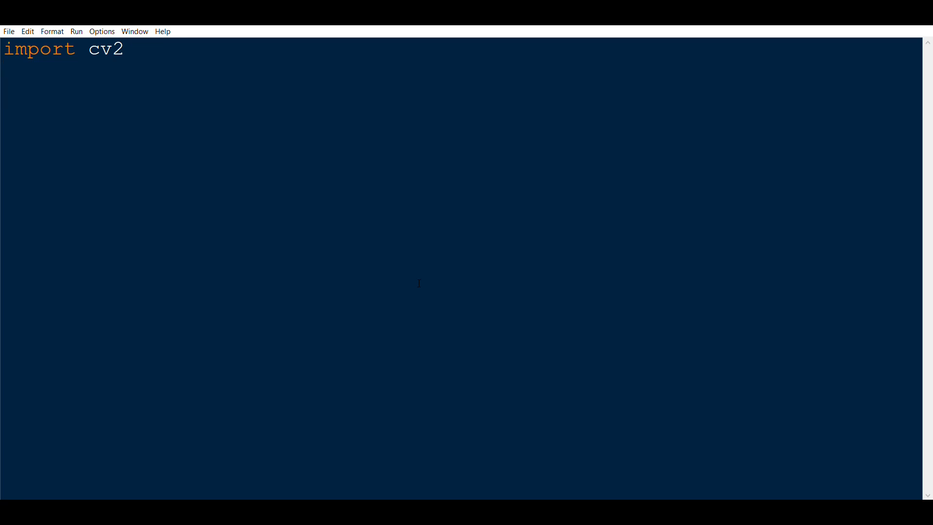
- Create cap = cv2.VideoCapture("mammoth.mp4") to open the video
type("cap =")
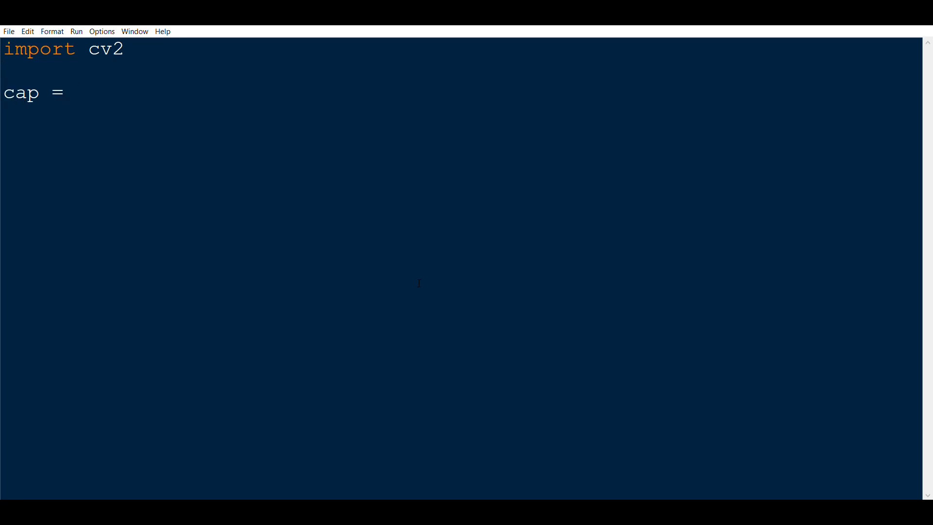
type("cv2.V")
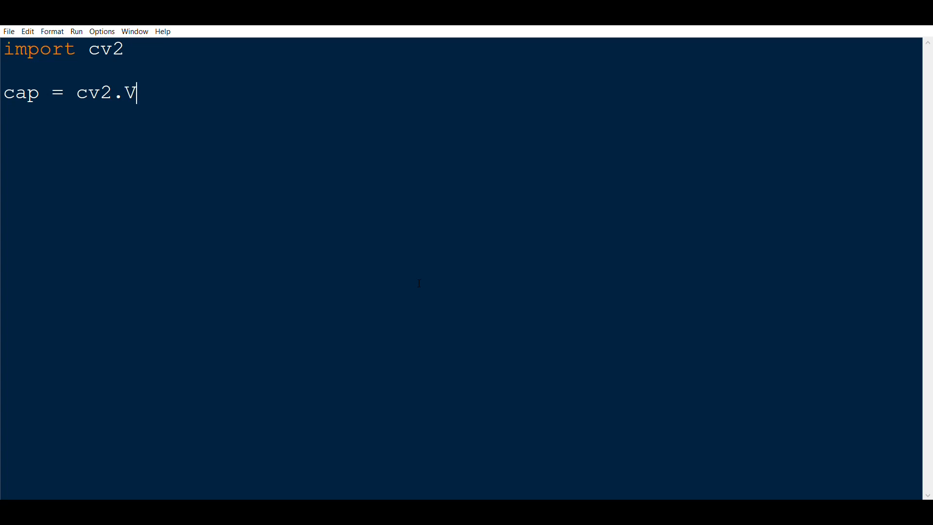
type("ideoCatu")
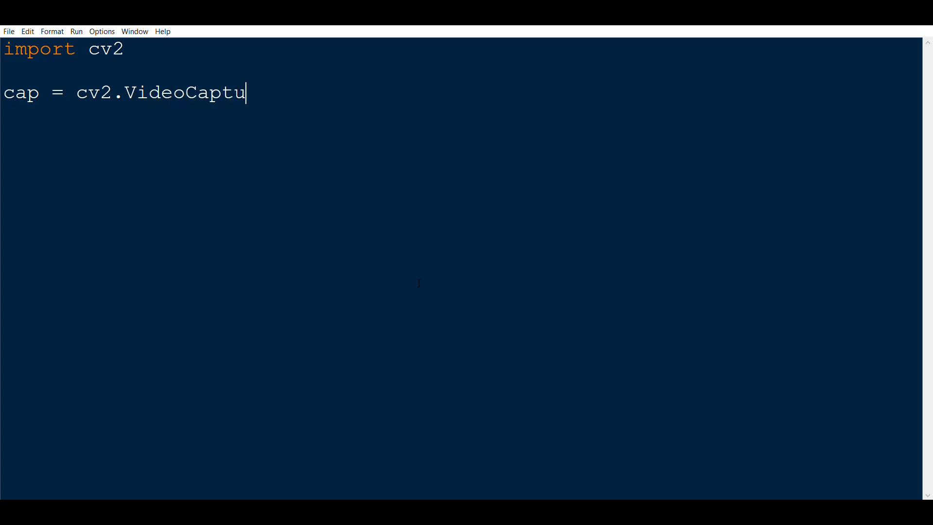
type("re(\"\")")
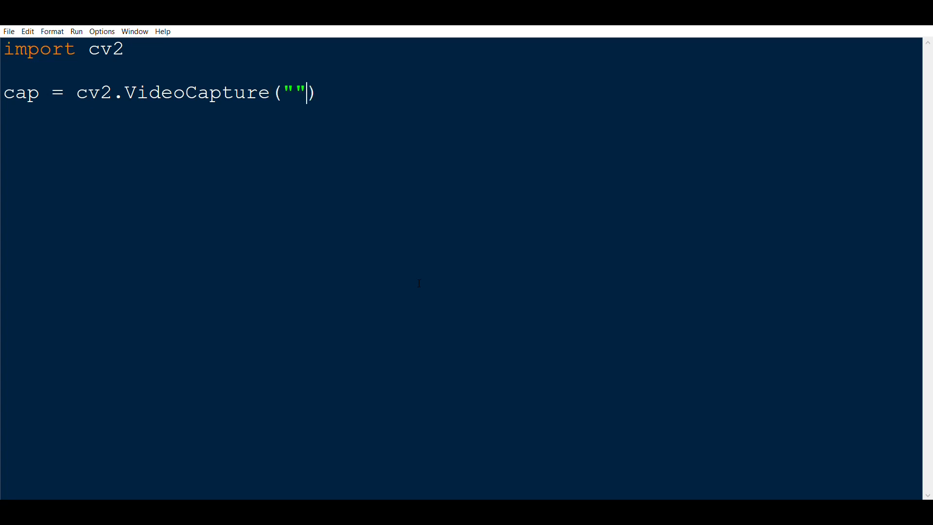
type("mammoth.mp")
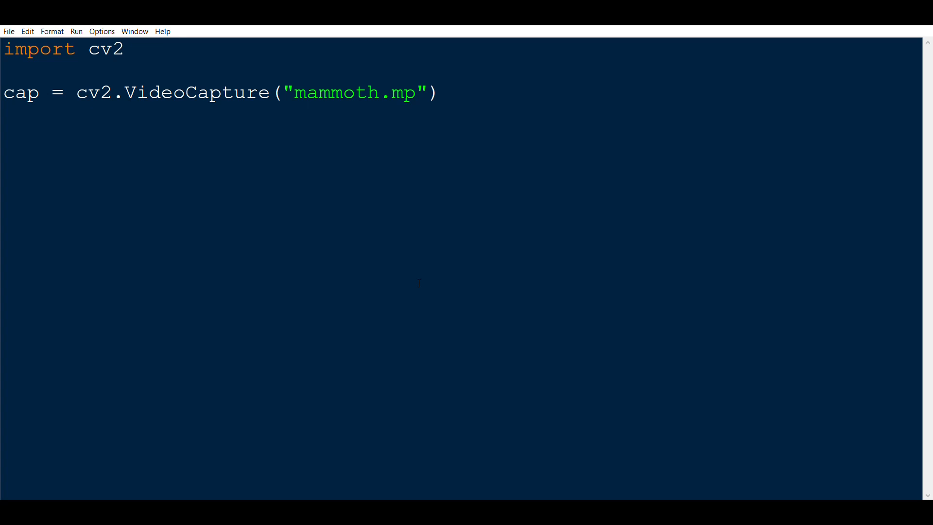
type("4")
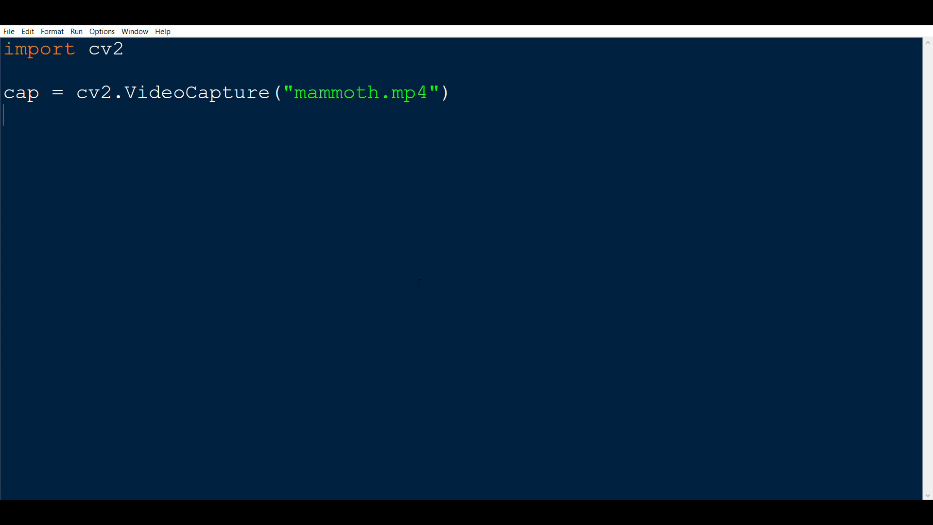
- Start a while True loop reading ret, frame = cap.read() with an 'if not ret:' check
type("while")
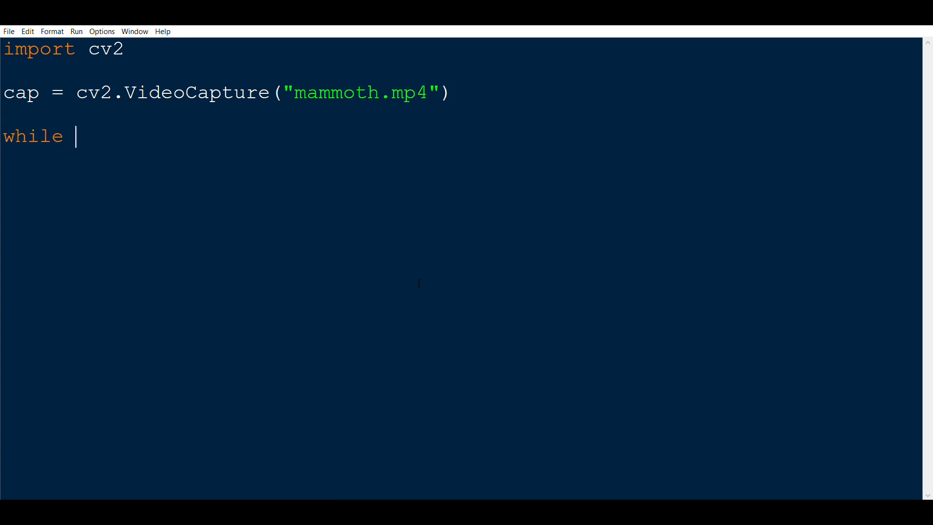
type("True:")
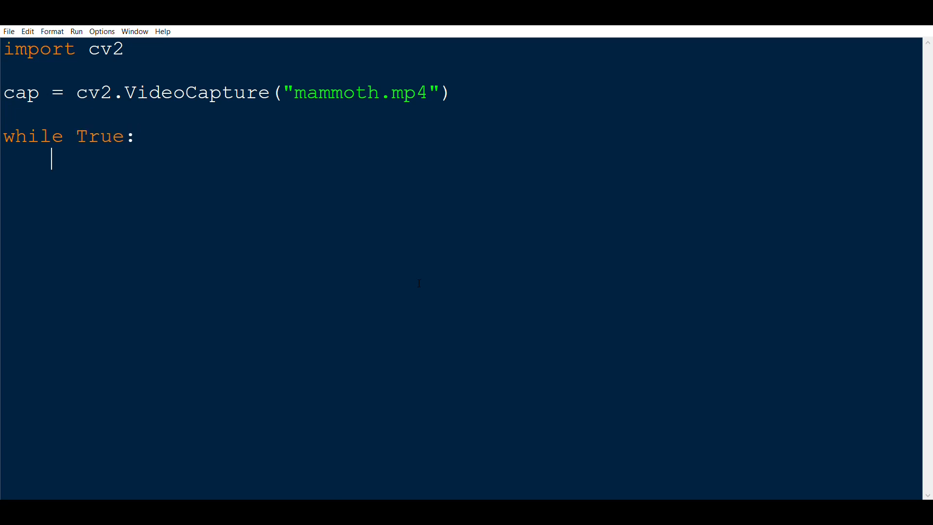
type("ret , fr")
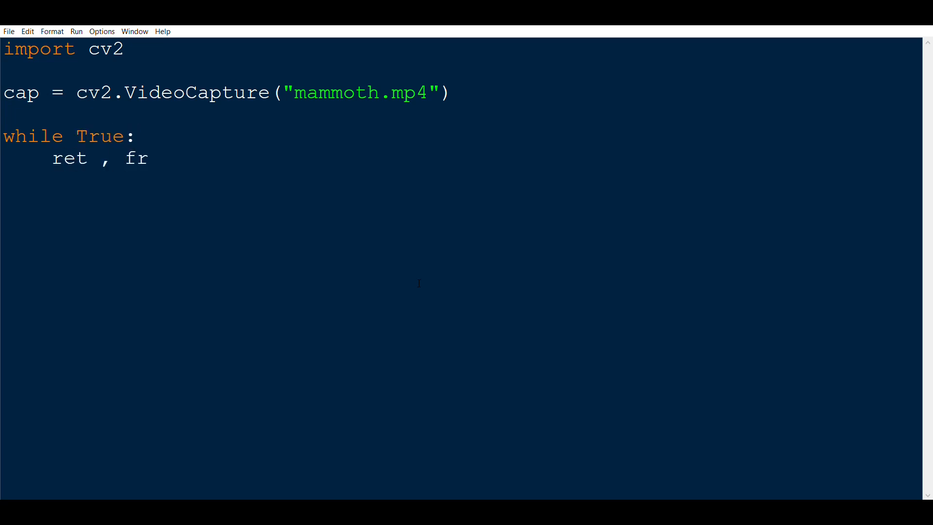
type("ame = cap.re")
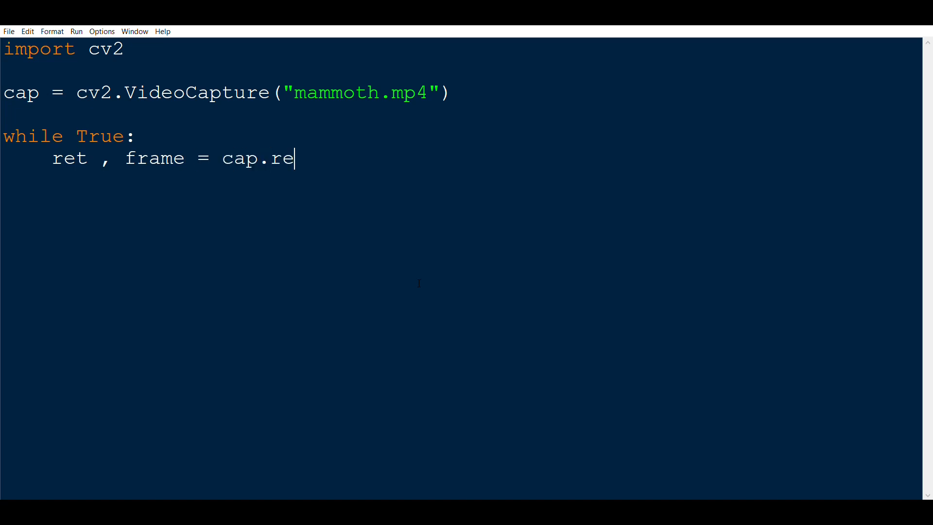
type("ad()")
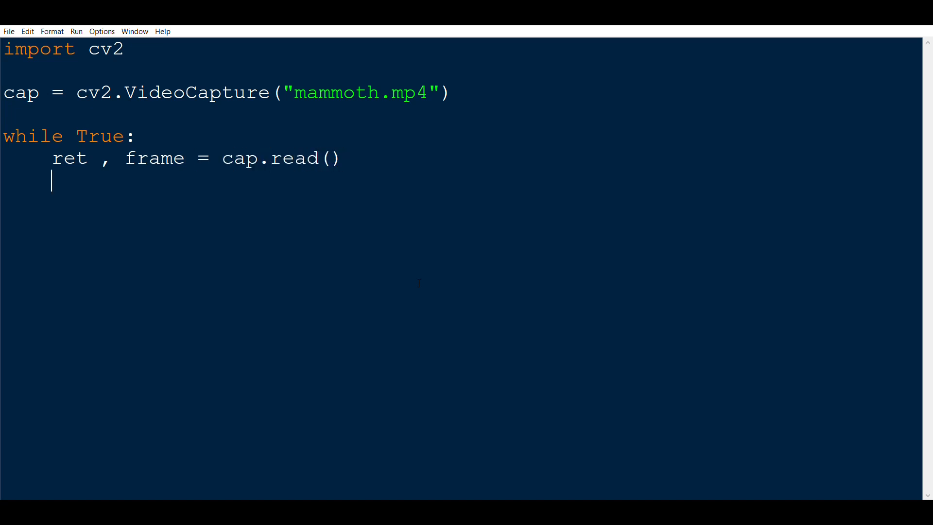
type("if not")
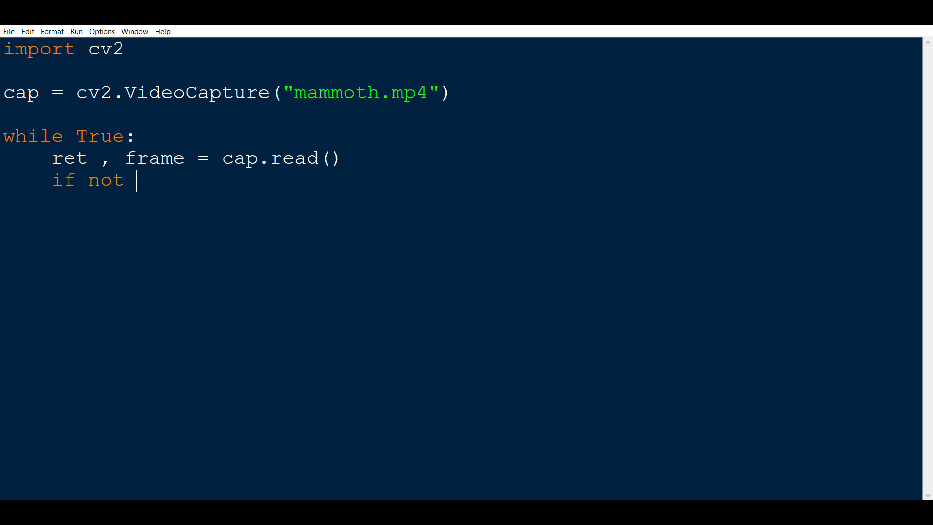
type("ret:")
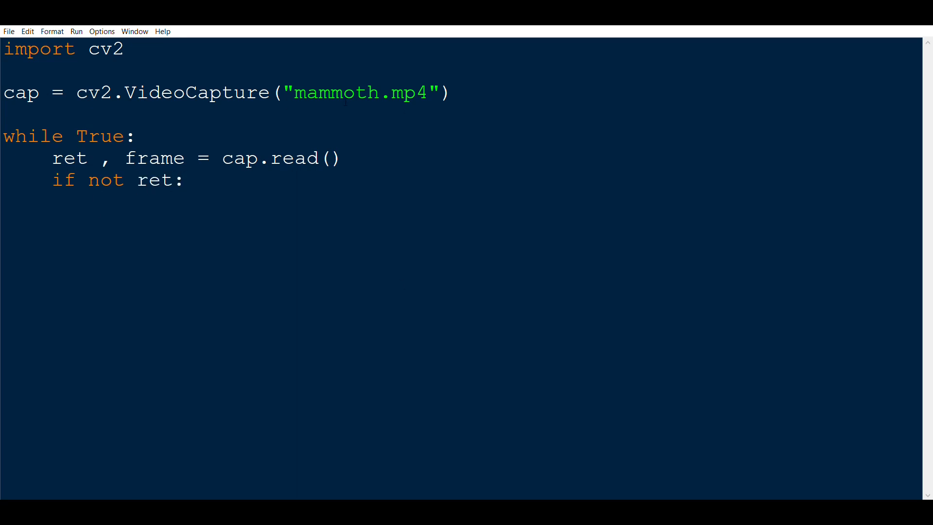
- Break on failed reads and show each frame in a window named 'track' with cv2.imshow
type("break")
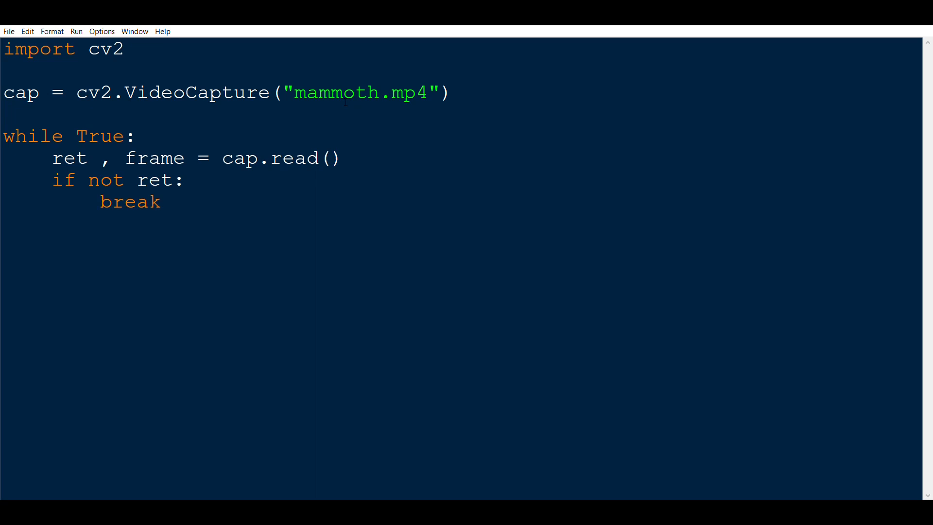
type("cv2.im")
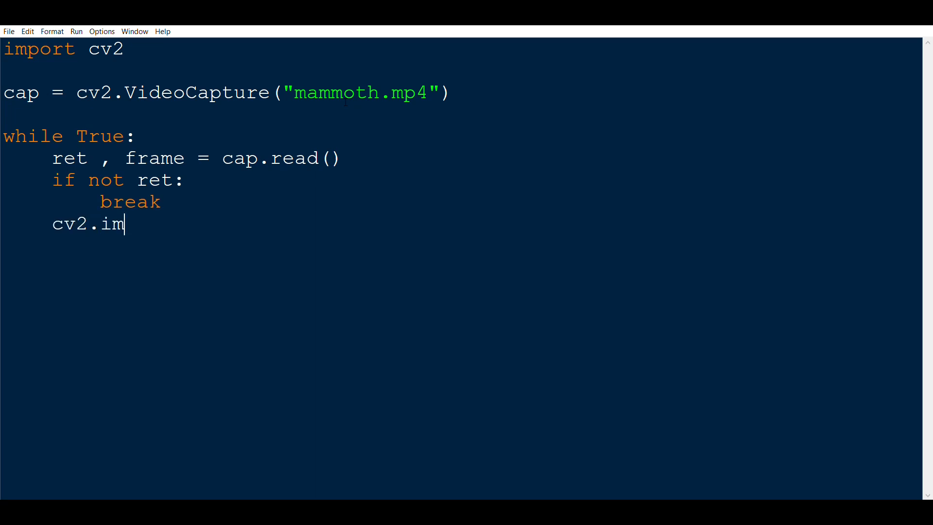
type("show(\"\")")
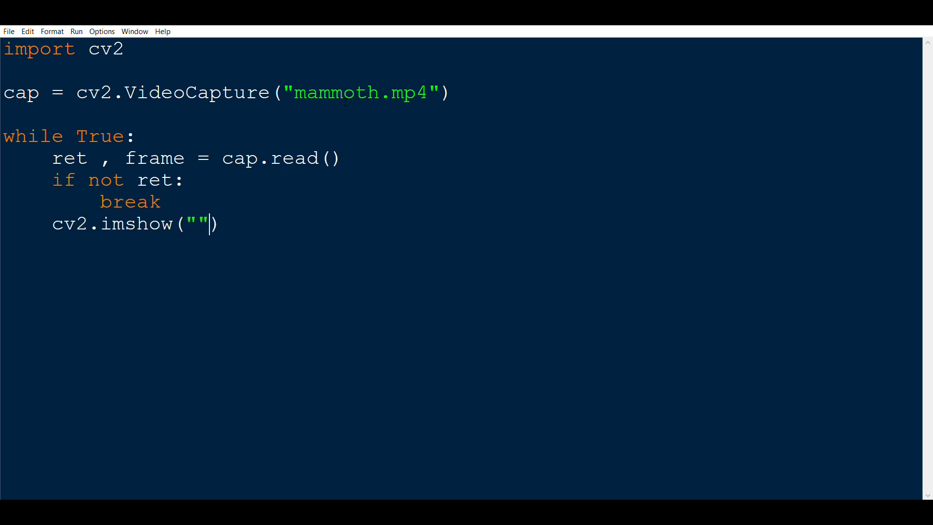
type("track")
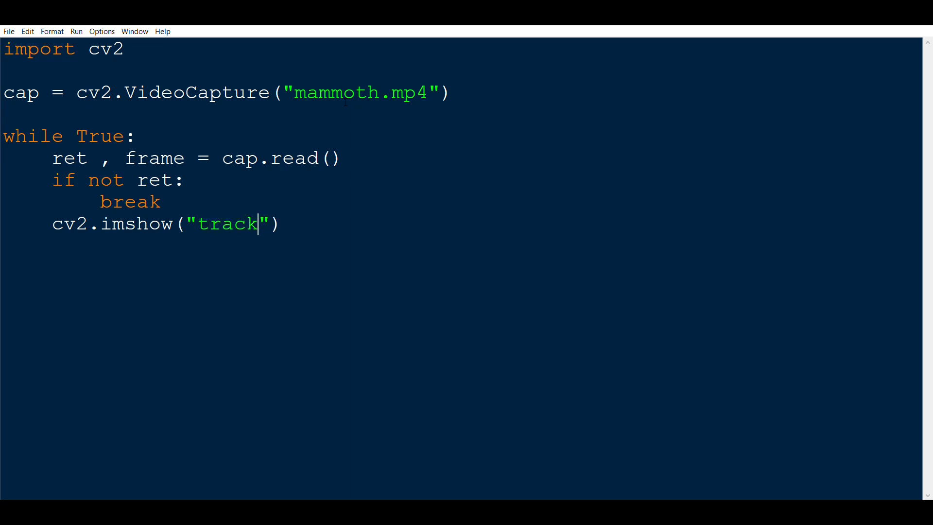
type(", fram")
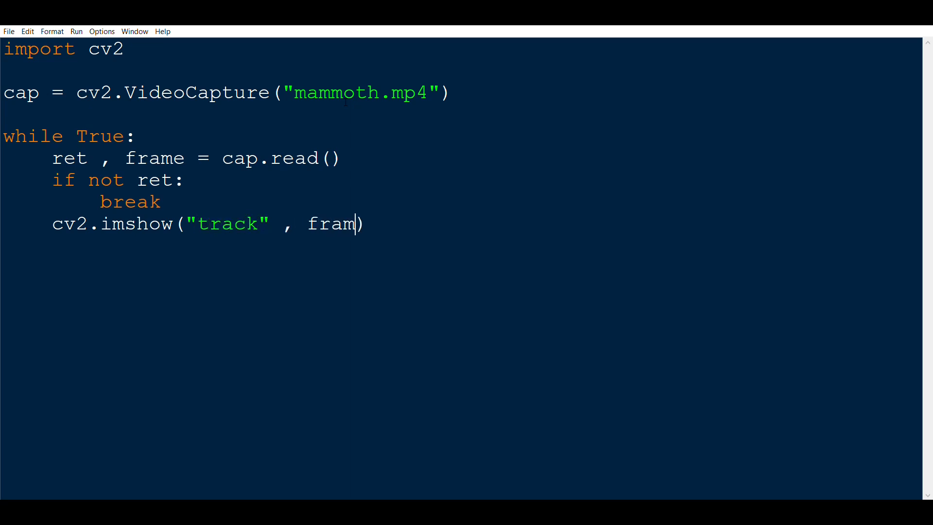
type("e")
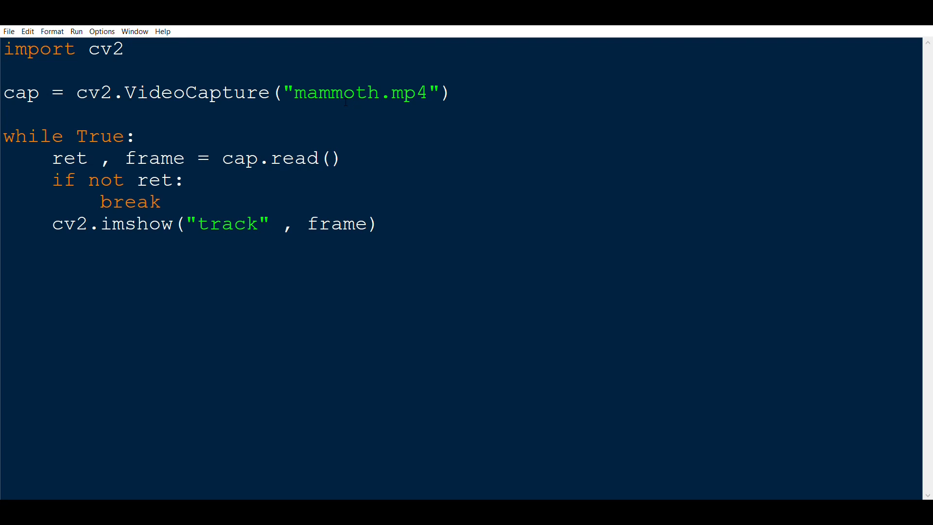
- Add the quit condition if cv2.waitKey(1) & 0xFF == ord("q")
type("if cv2")
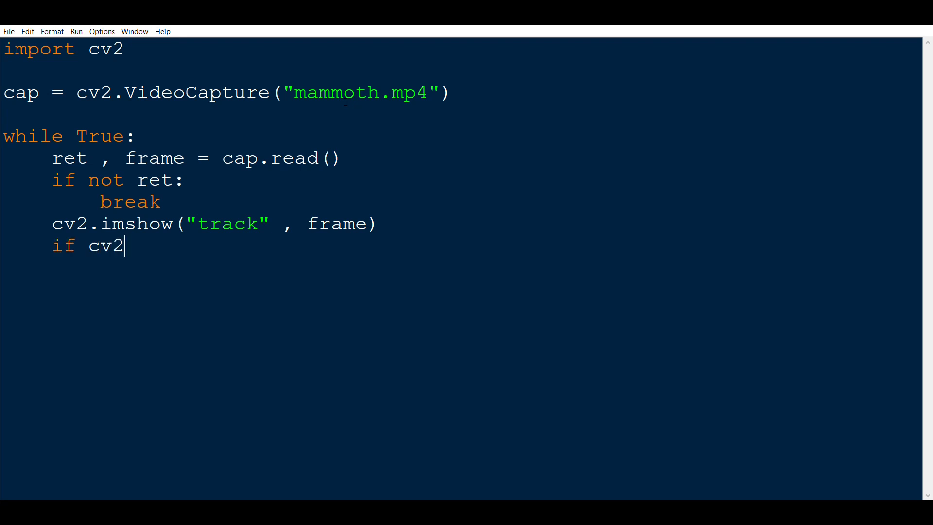
type(".waitKey")
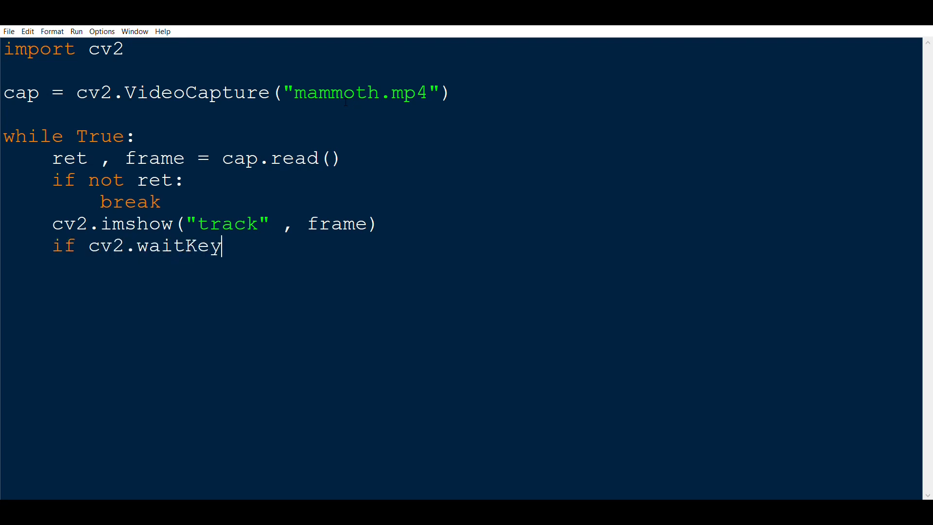
type("(1)")
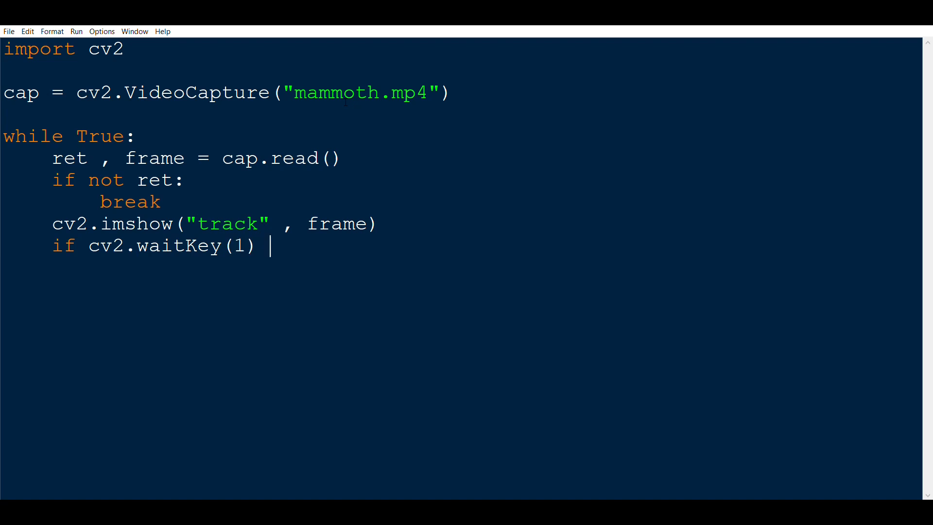
type("&")
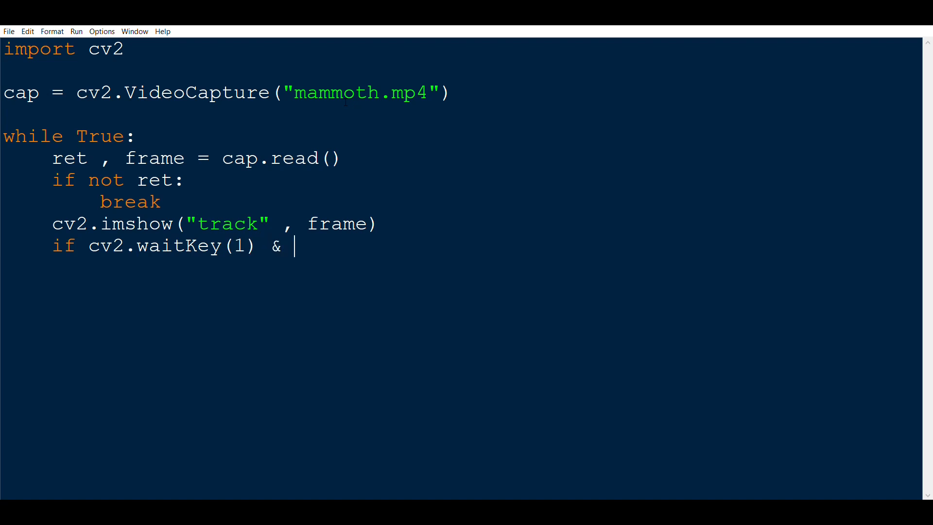
type("0xFF")
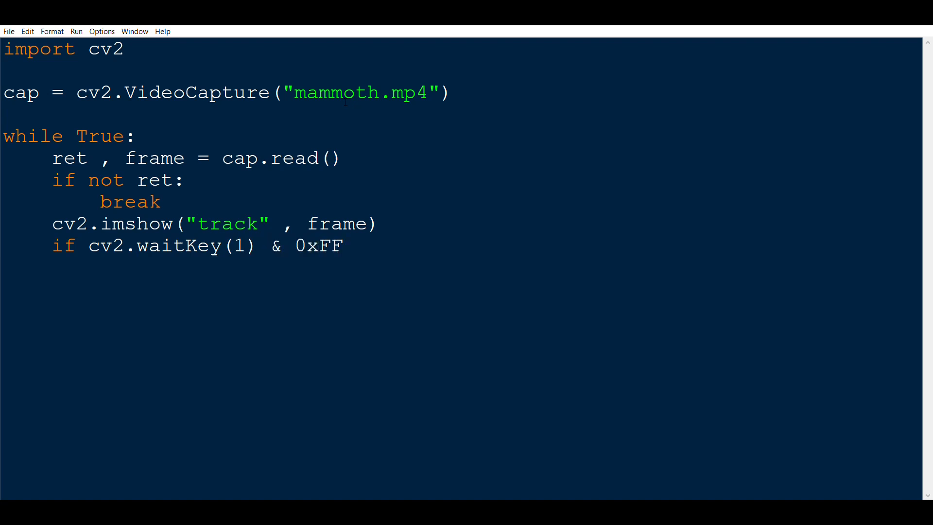
type("== ord(\"")
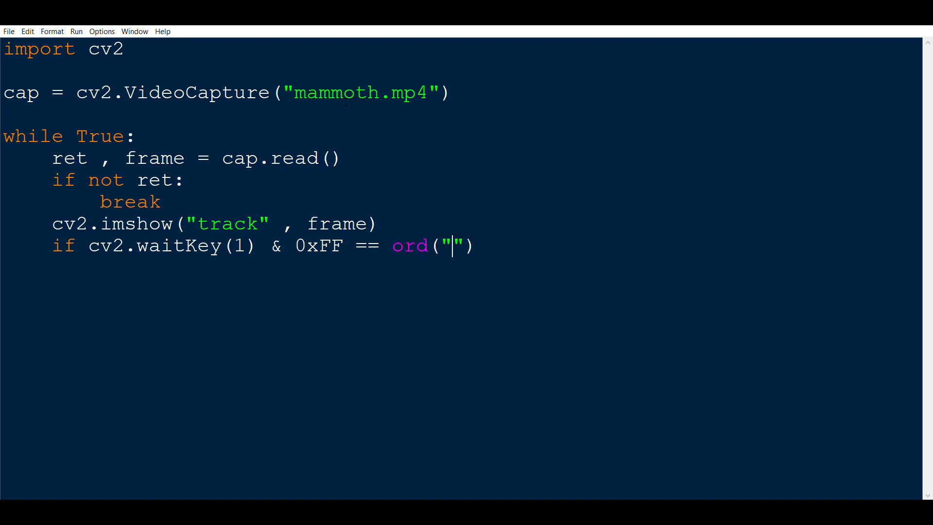
type("q\"):")
type("break")
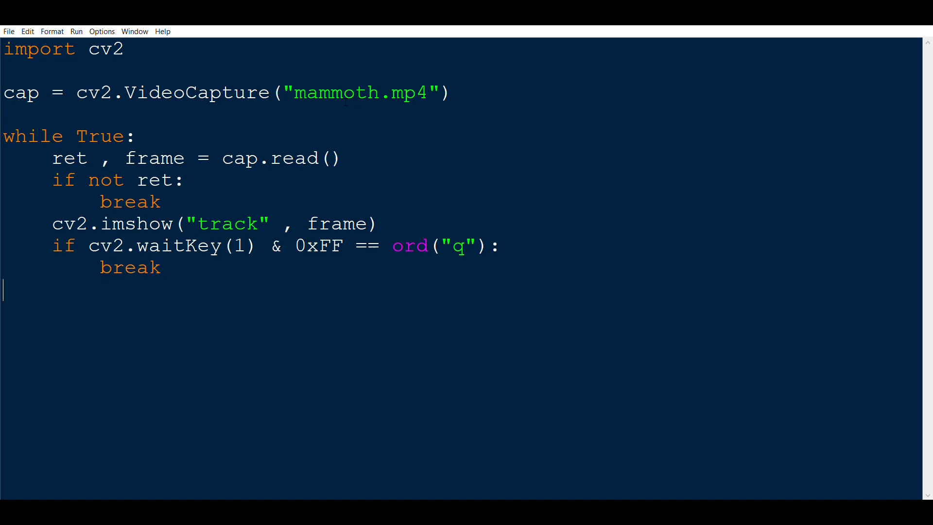
- After the loop release the capture and call cv2.destroyAllWindows()
type("cap.re")
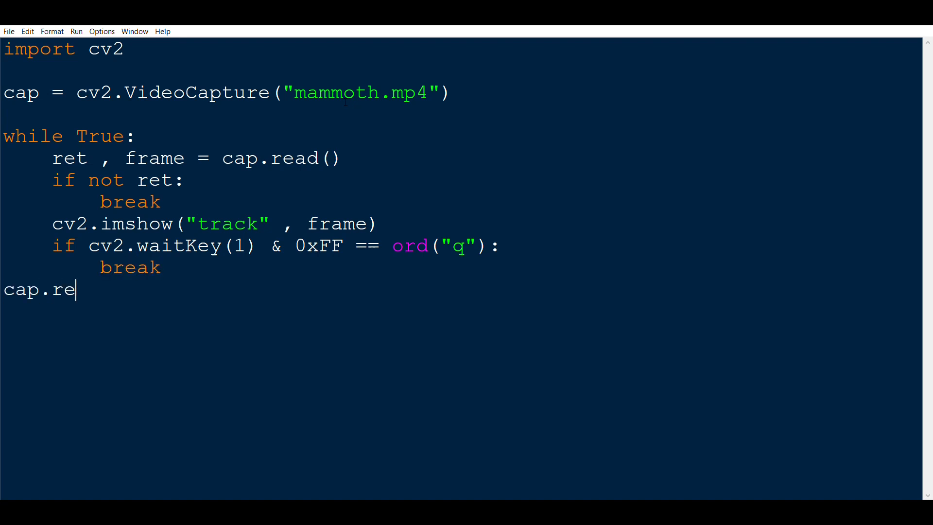
type("lease()")
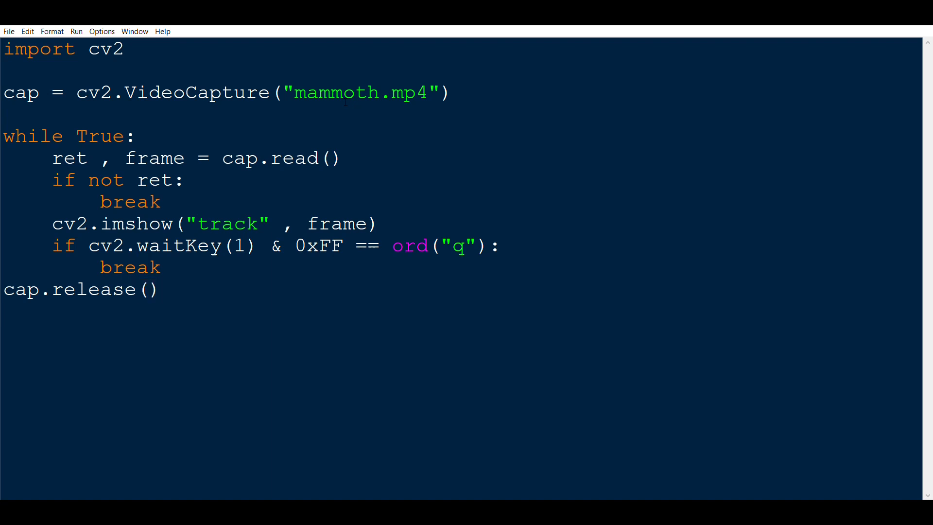
type("cv2.")
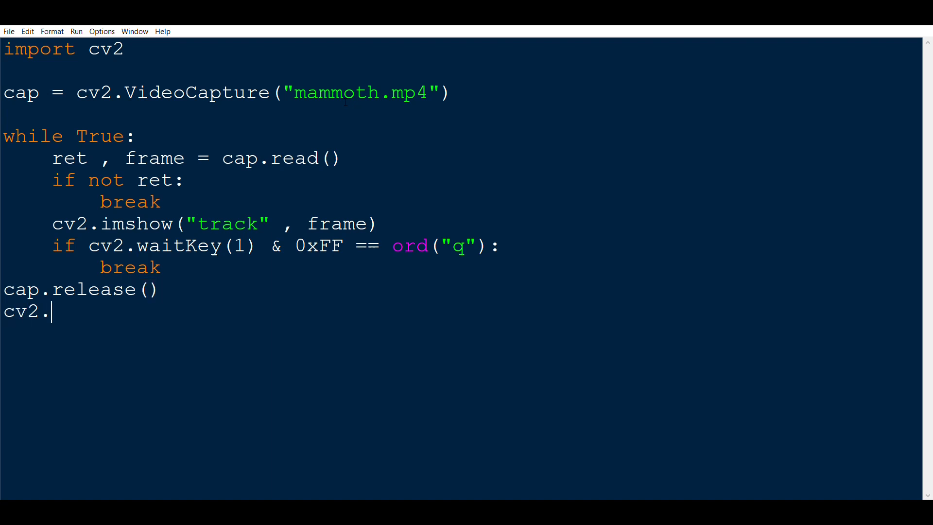
type("destroy")
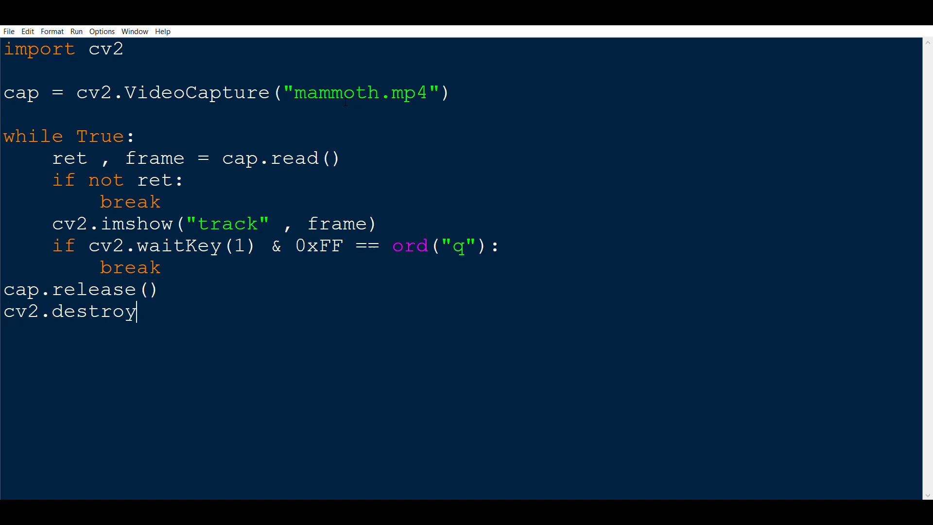
type("AllWindow")
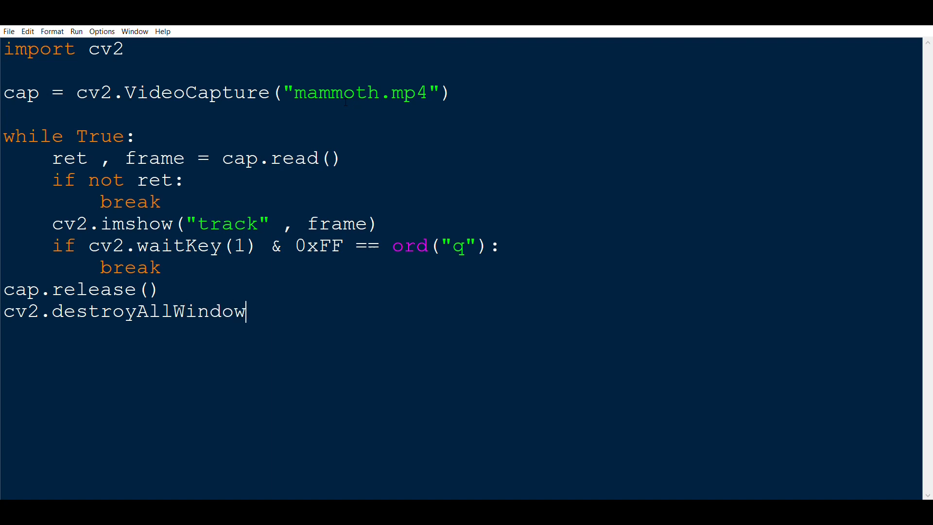
type("s()")
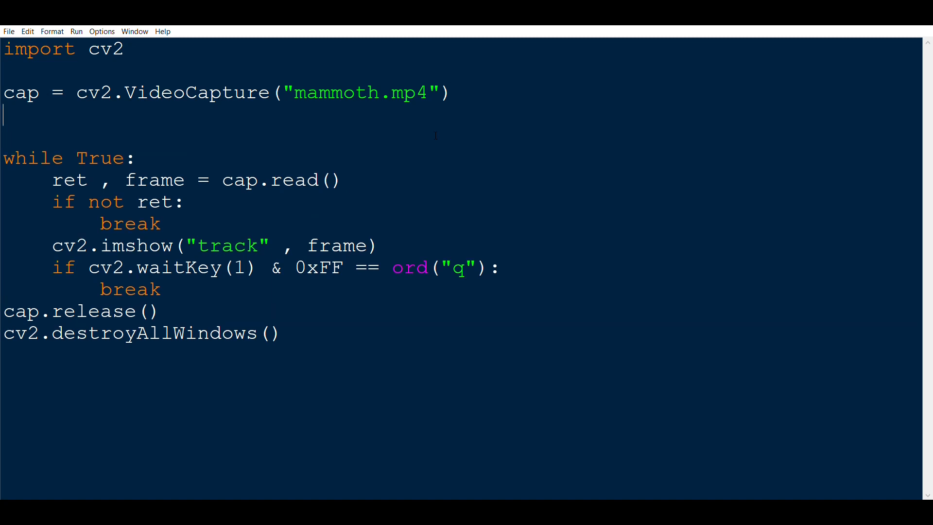
- Add tracker = cv2.TrackerMOSSE_create() right after the VideoCapture line
type("tra")
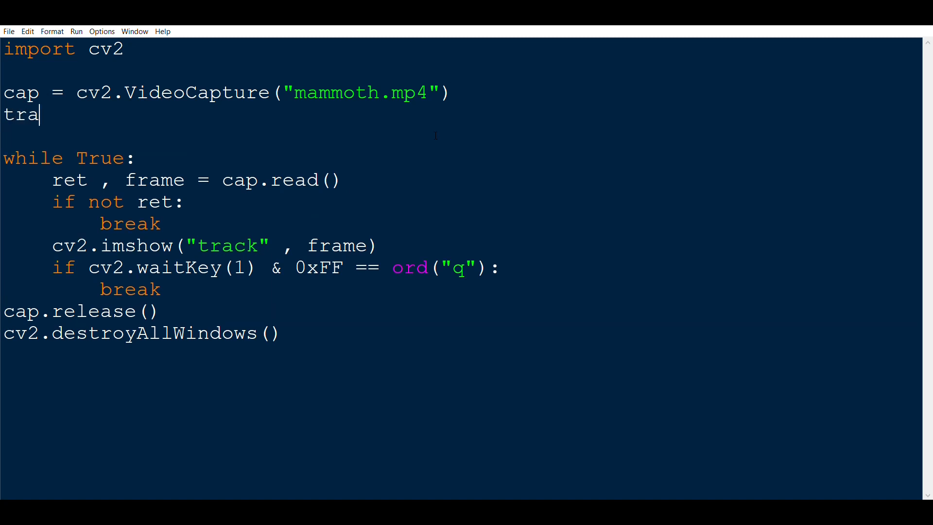
type("cker = cv")
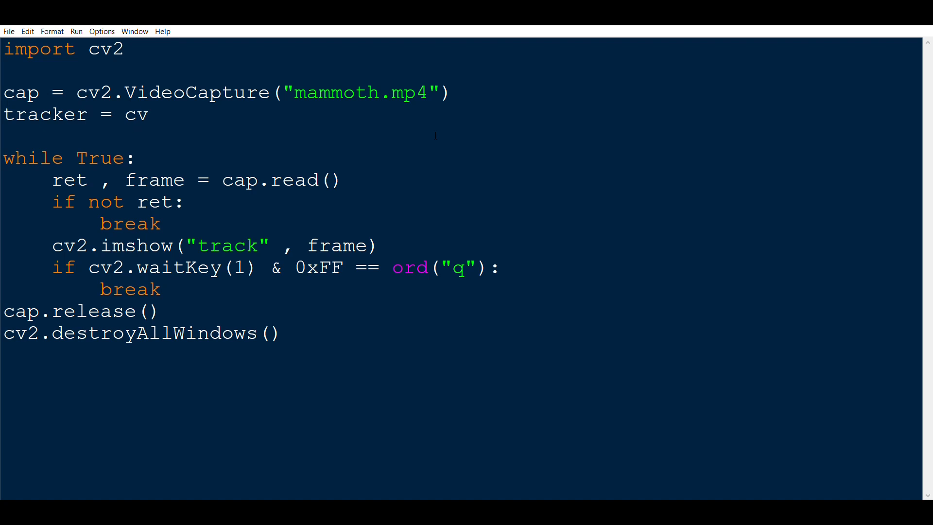
type(".T")
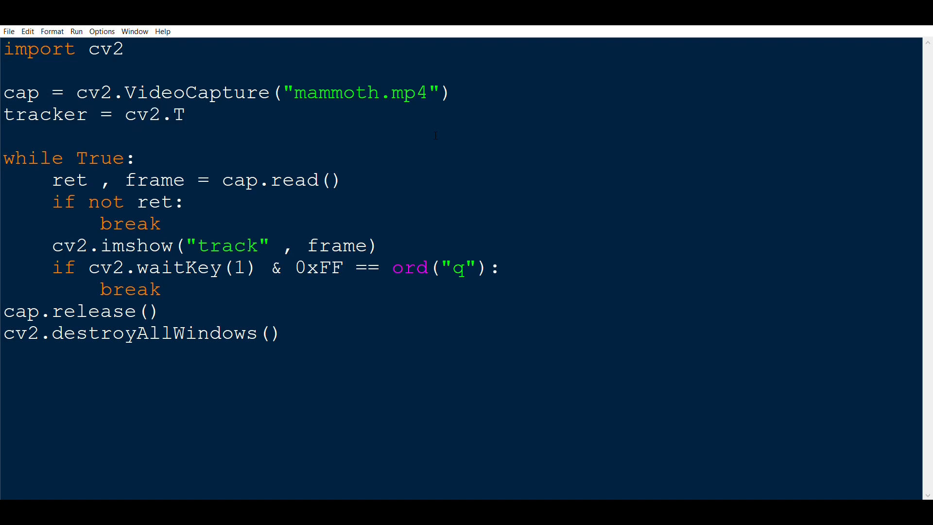
type("racker")
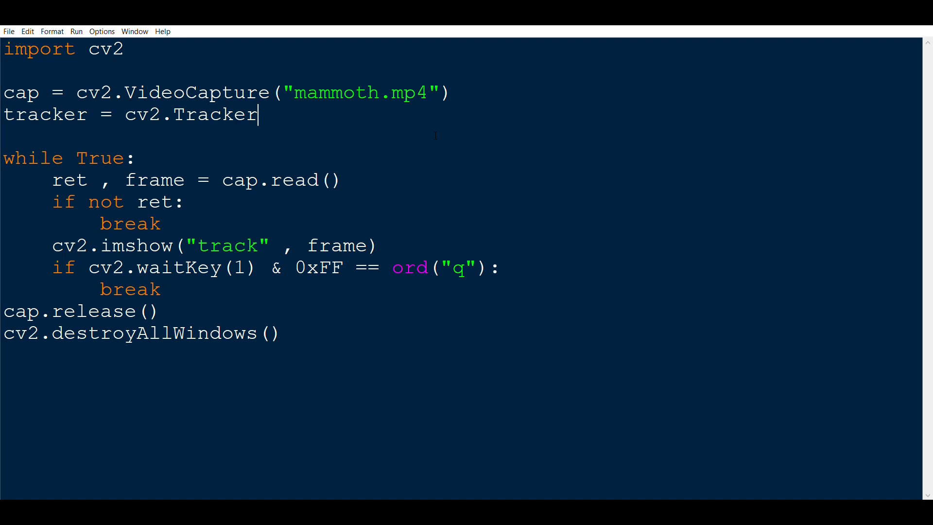
type("MOSSE")
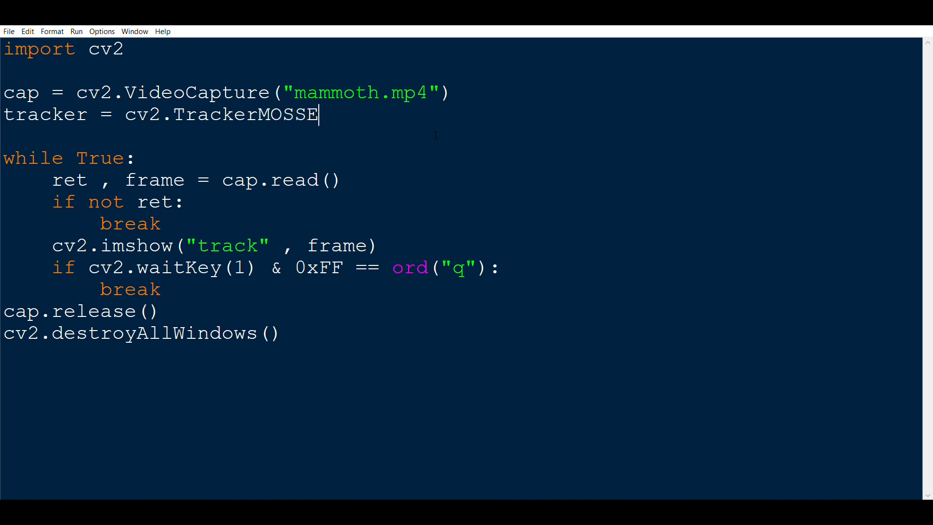
type("_create()")
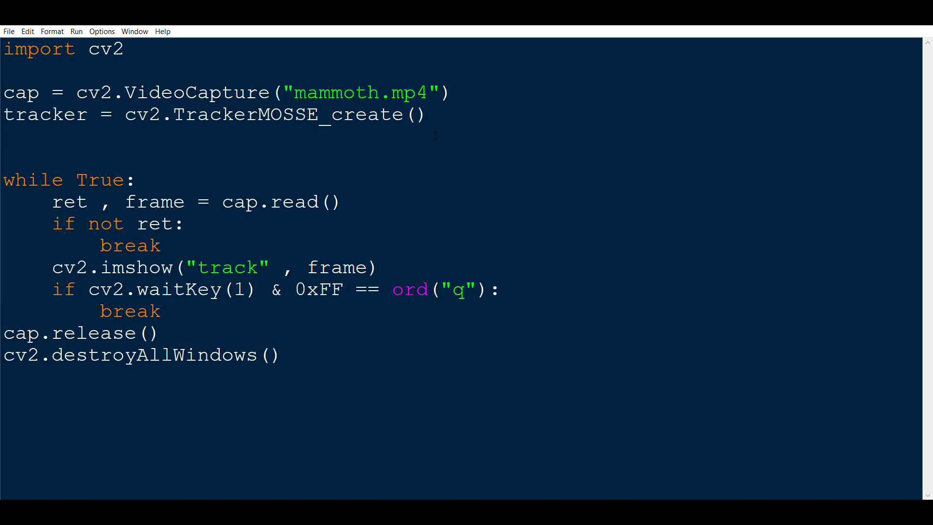
- Read a first frame with ret, frame = cap.read() before the loop and run the script
type("ret , fram")
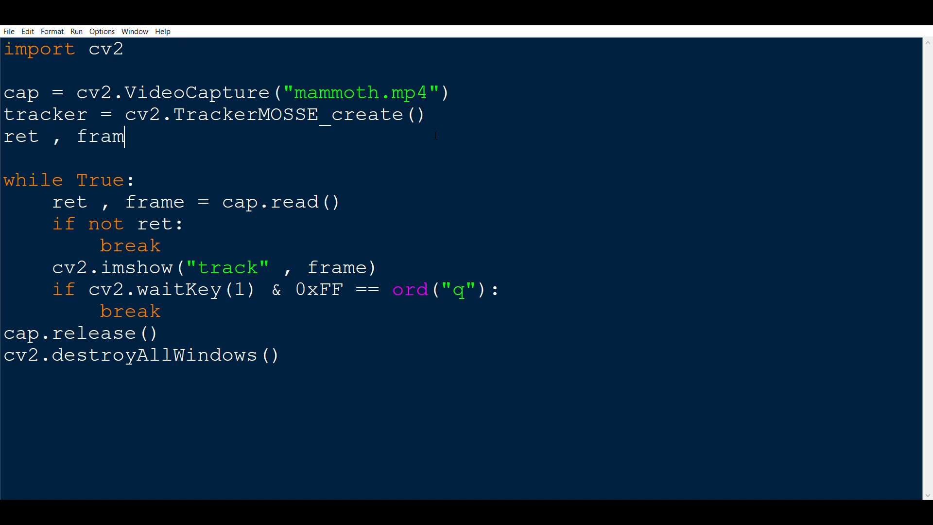
type("e = cap.rea")
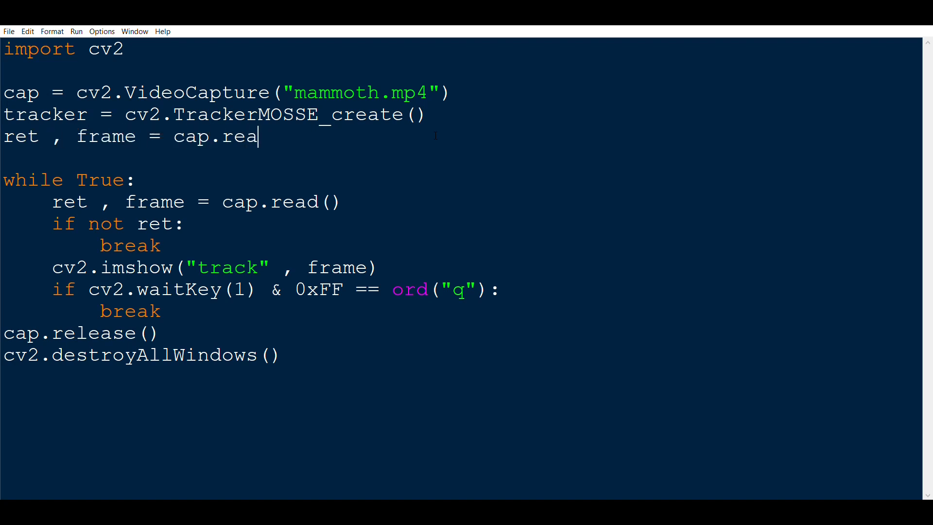
type("d()")
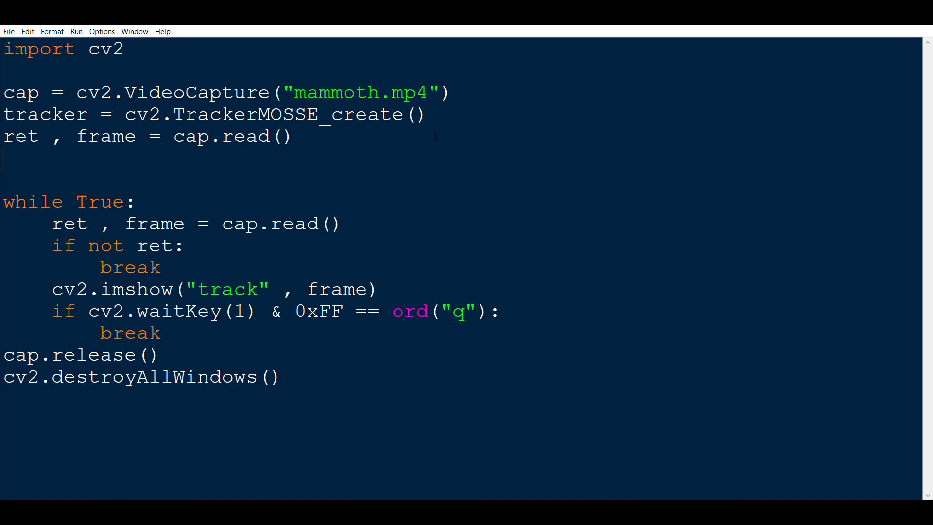
left_click_drag(65, 136, 294, 136)
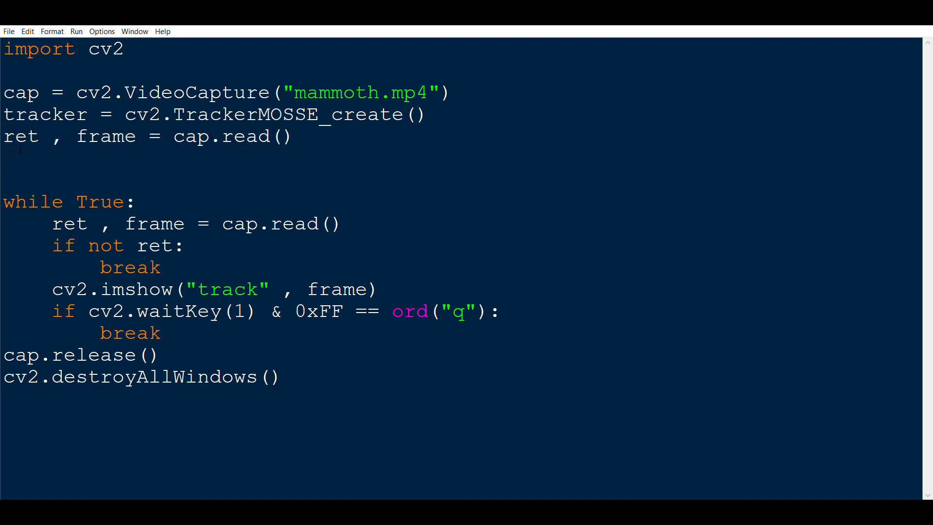
key("F5")
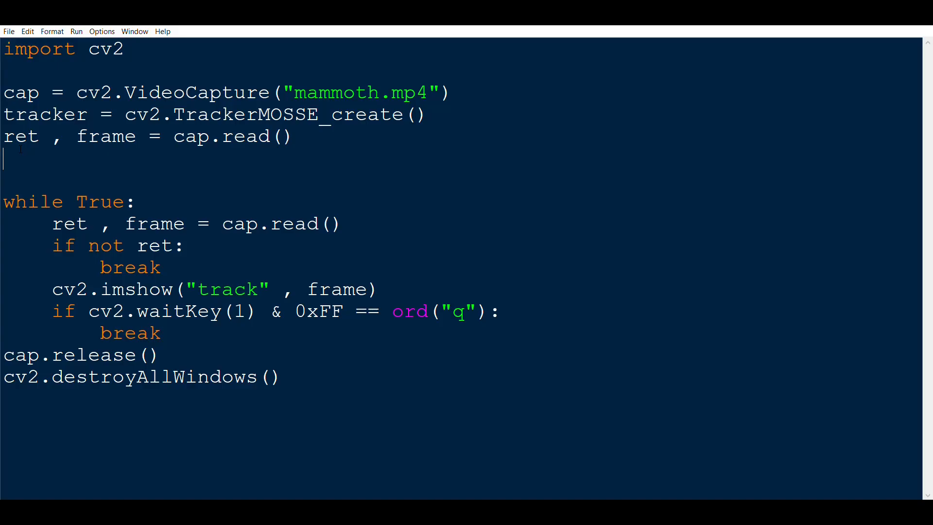
- Add bbox = cv2.selectROI("track", frame, False) to let the user pick the region
type("bbo")
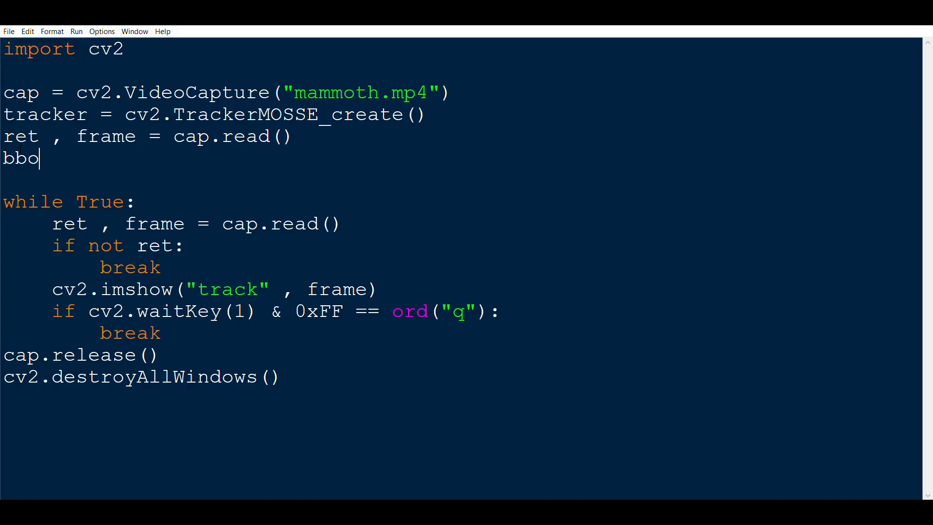
type("x =")
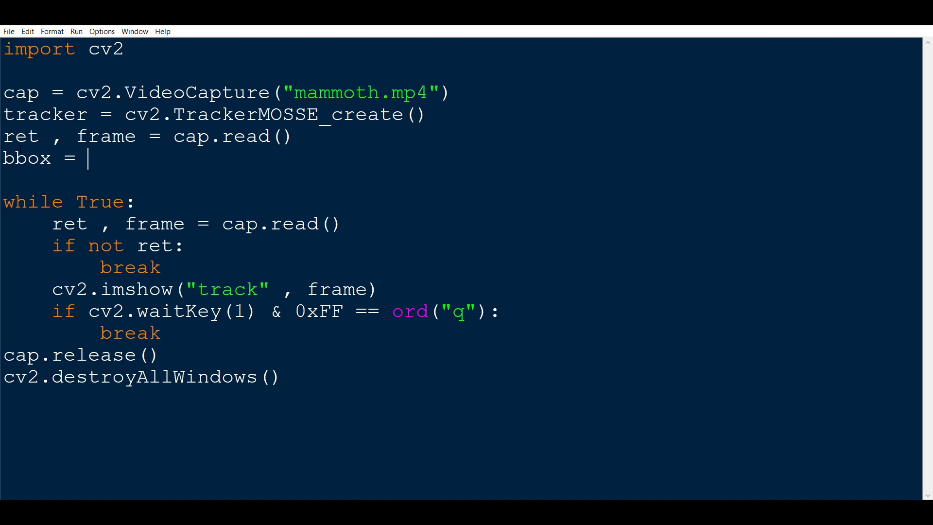
type("cv2.sel")
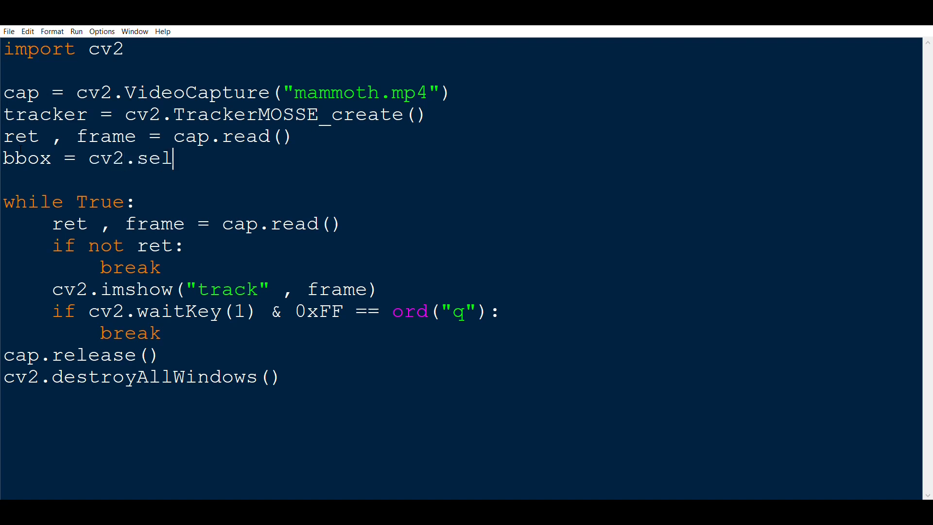
type("ectR")
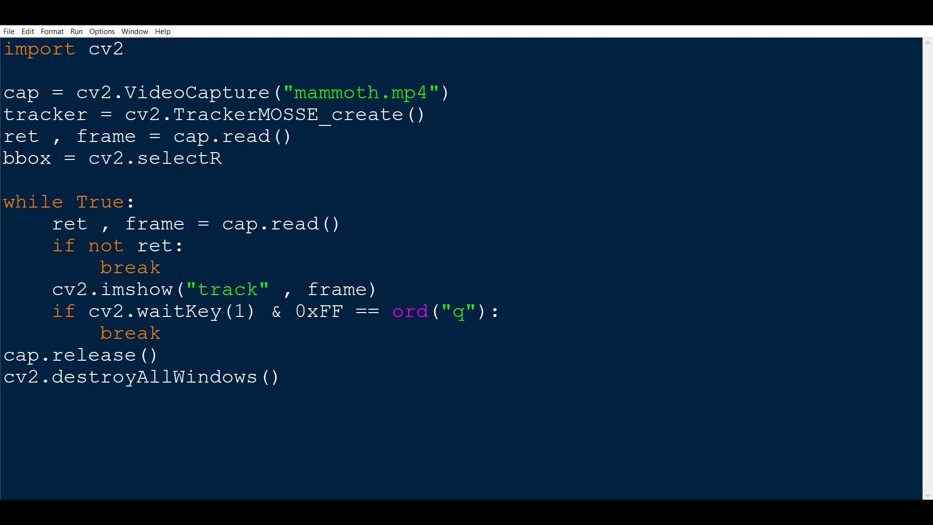
type("OI()")
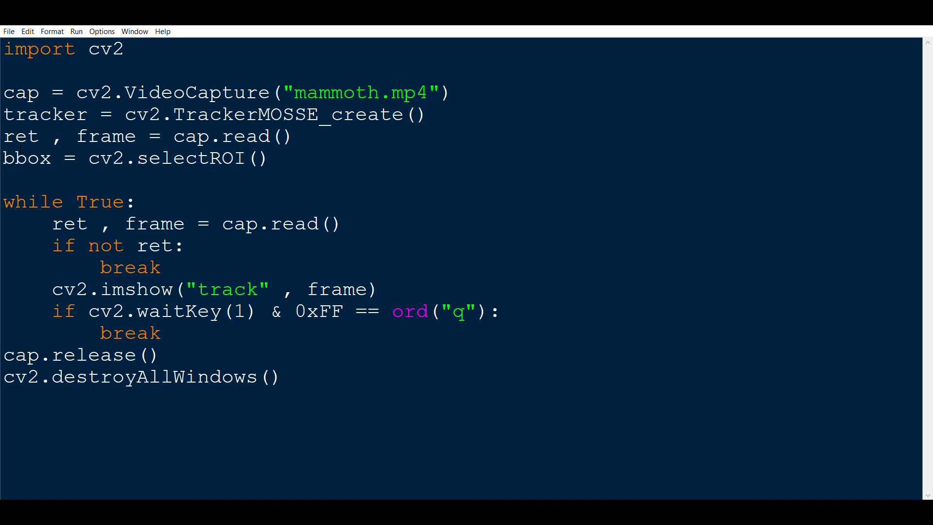
left_click(256, 158)
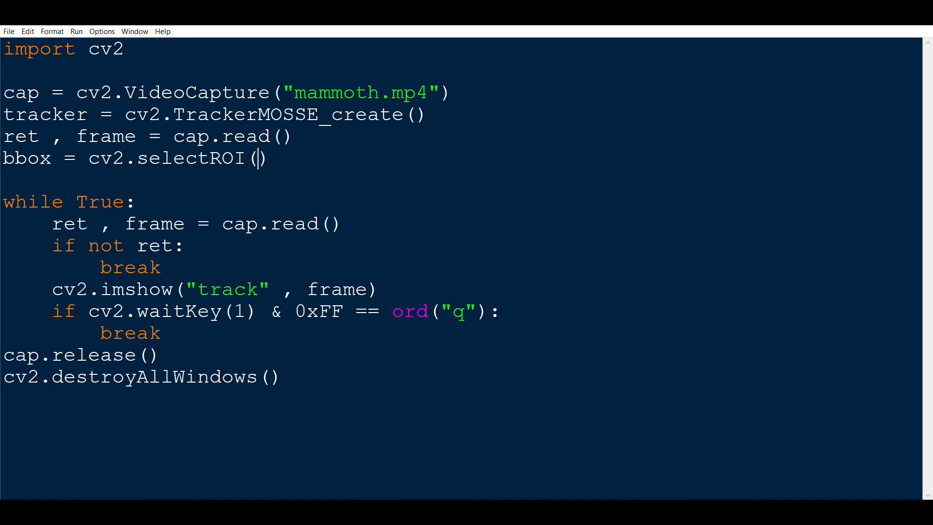
type("\"\"")
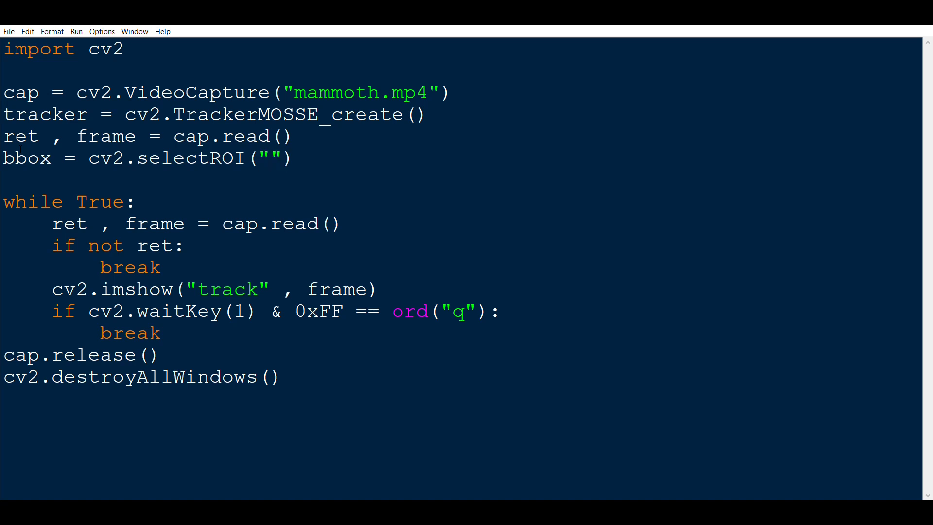
type("track")
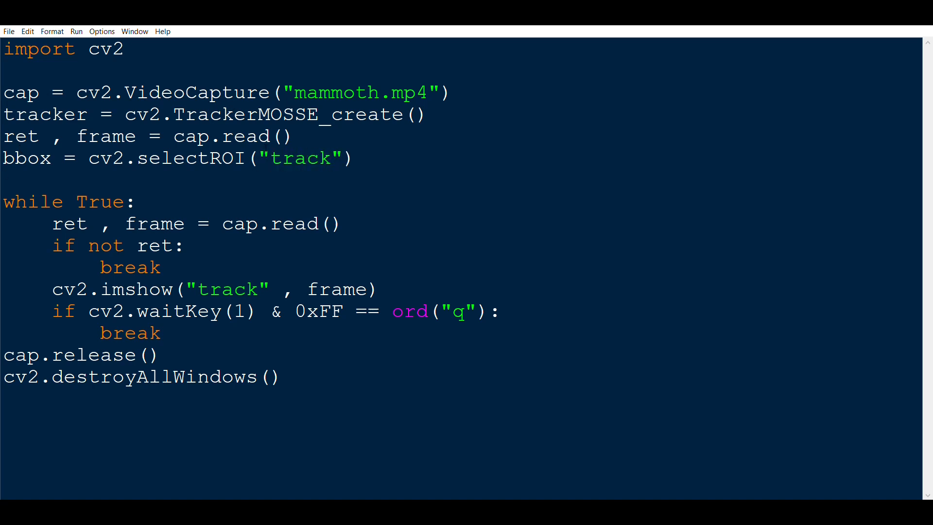
double_click(299, 157)
type(" , frame")
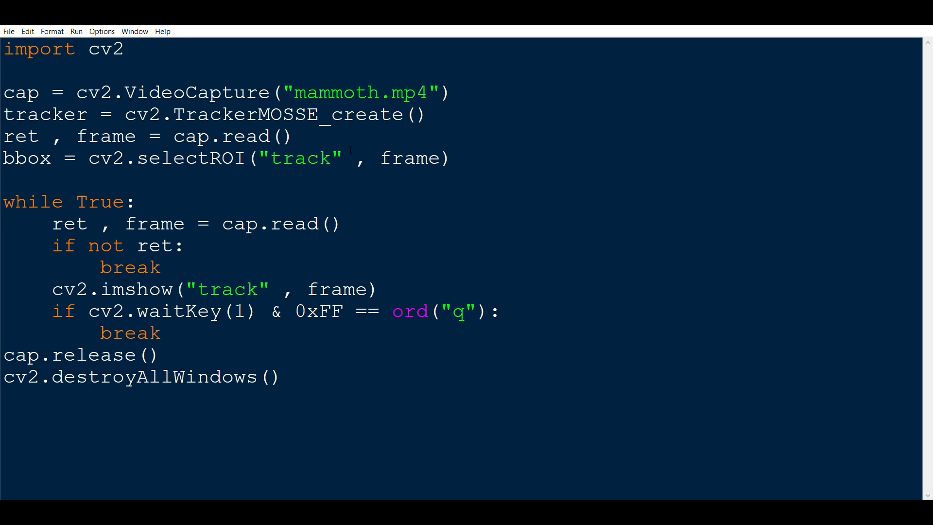
type(", False")
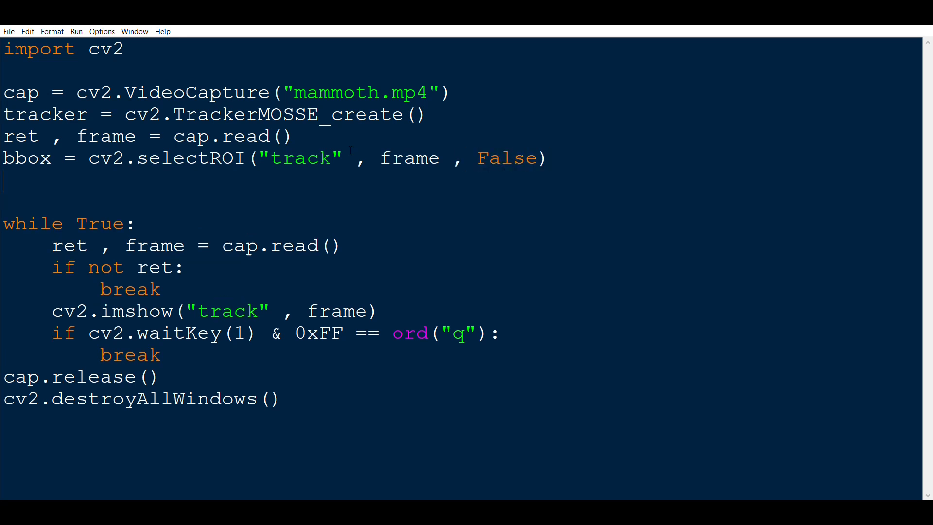
- Initialise the tracker with tracker.init(frame, bbox)
type("tracker")
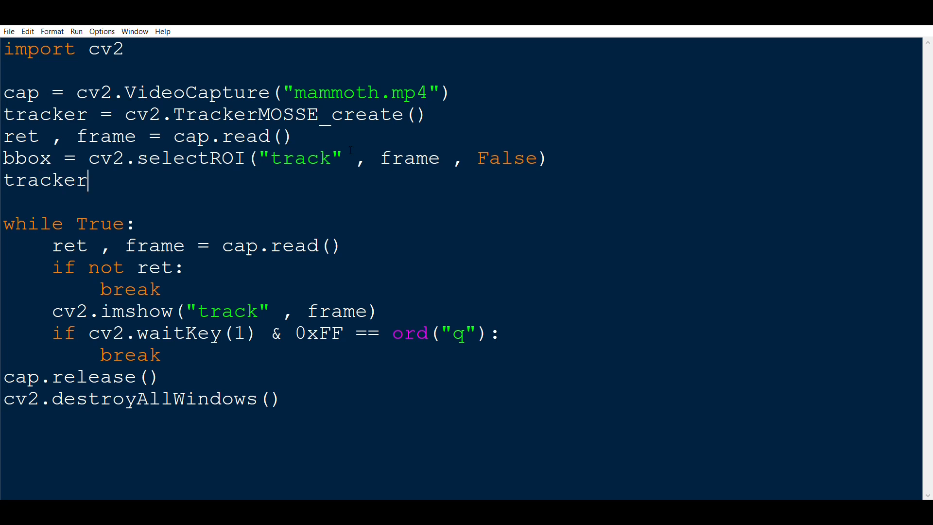
type(".init()")
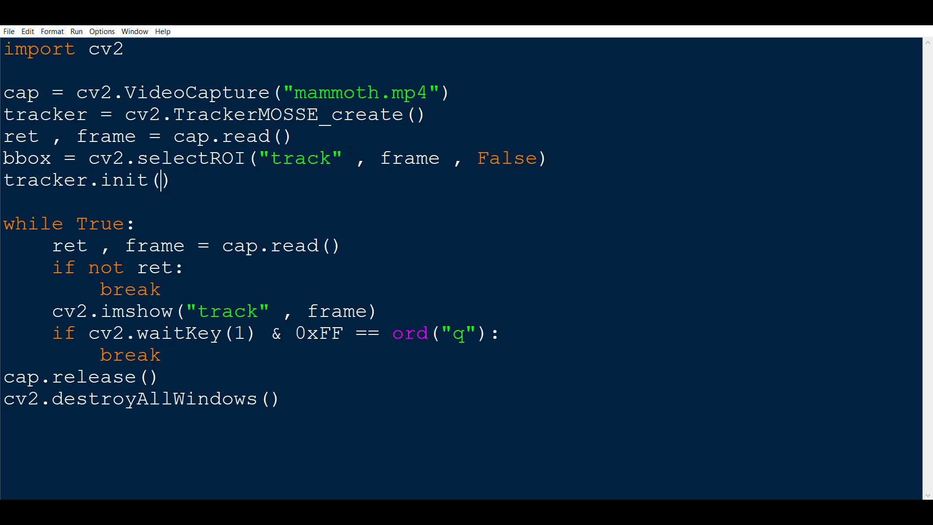
type("frame , bbox")
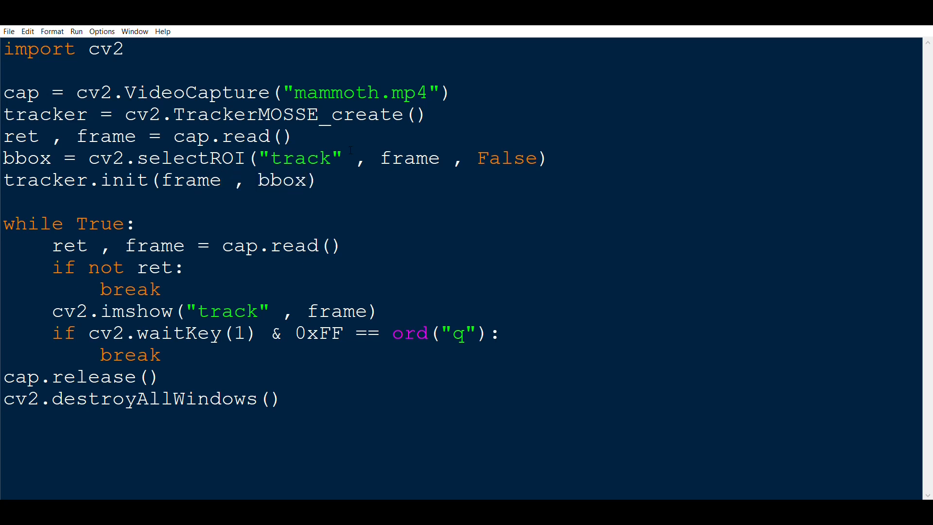
key("Enter")
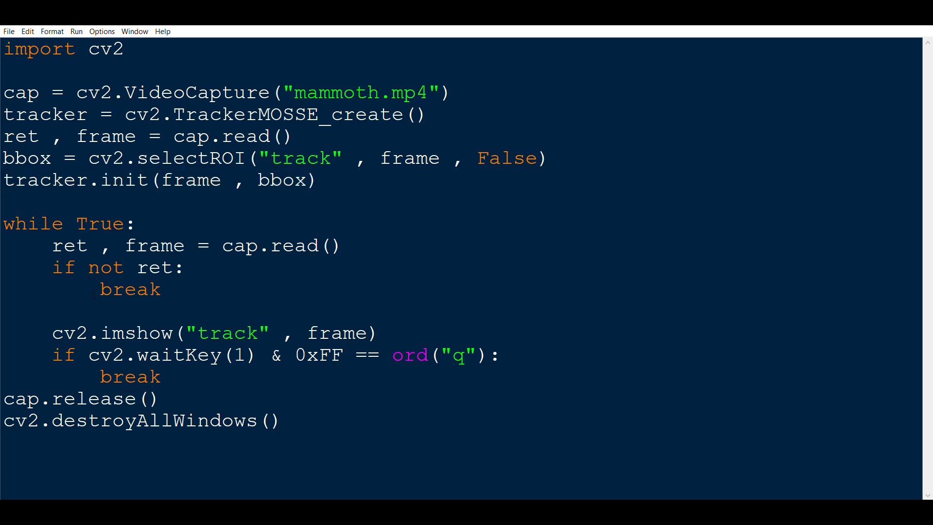
- Inside the loop add success, bbox = tracker.update(frame) and leave a blank line after it
type("suce")
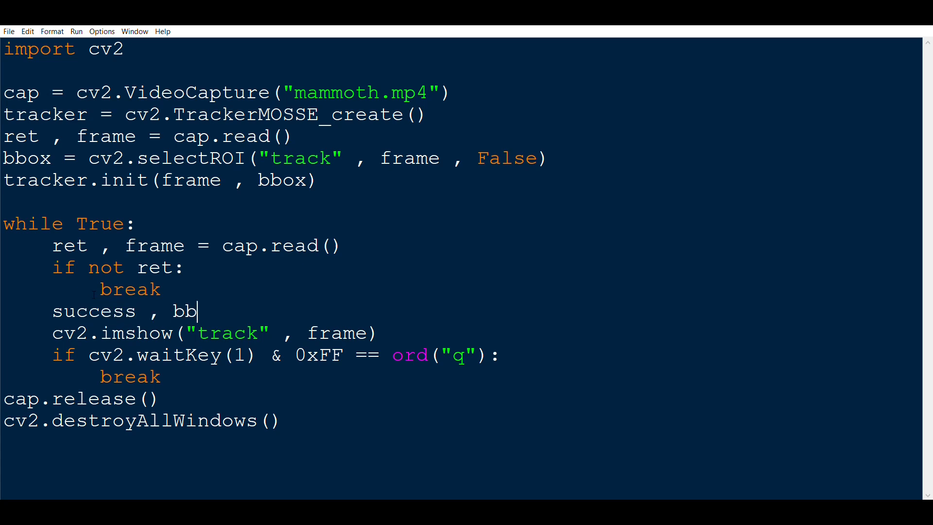
type("ox =")
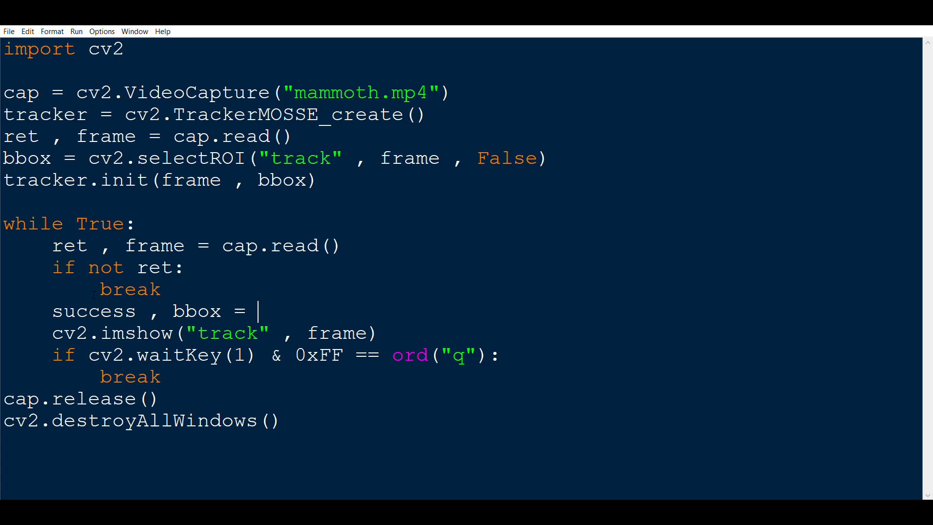
type("tracker")
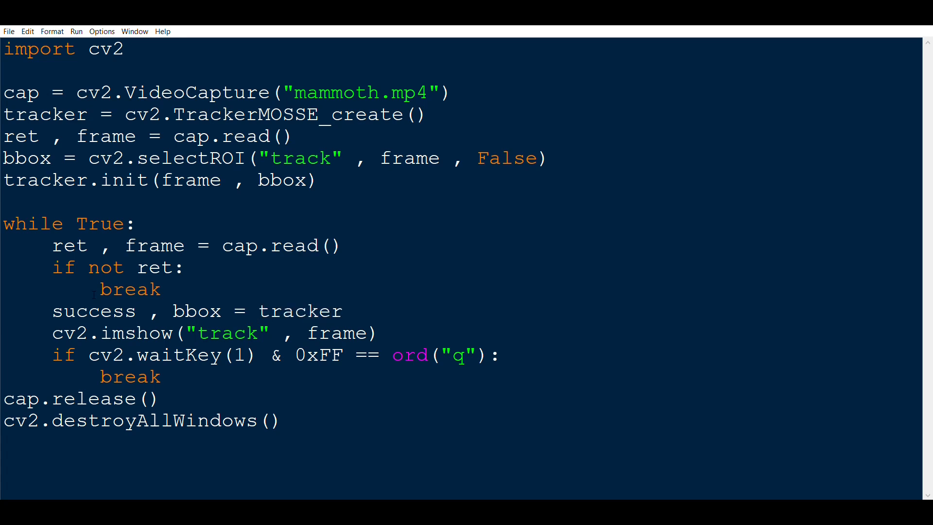
type(".upa")
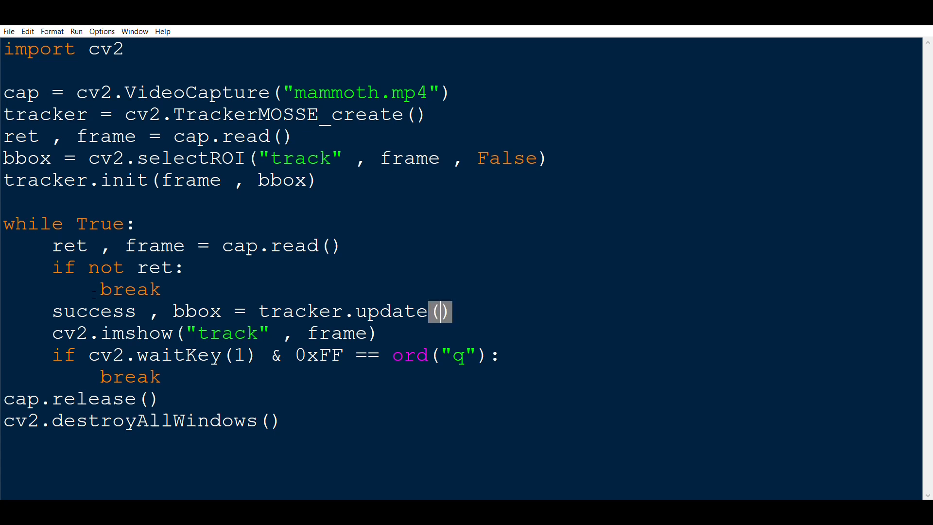
type("frame")
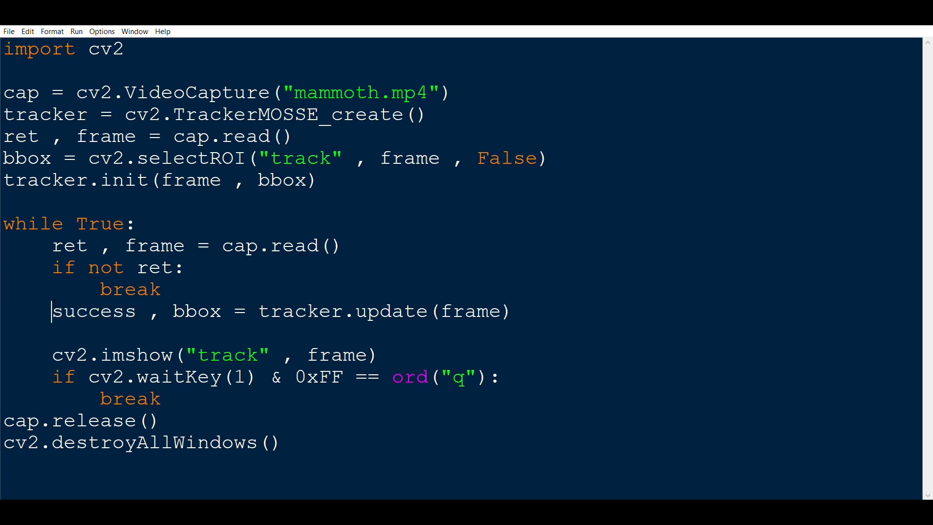
double_click(106, 310)
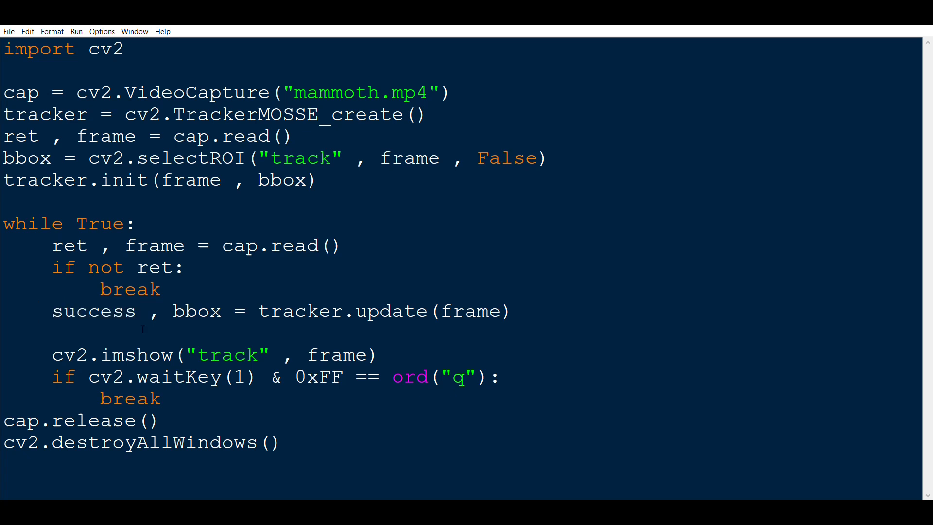
- Begin an 'if success:' block, replacing a started print(bbox) statement
type("if")
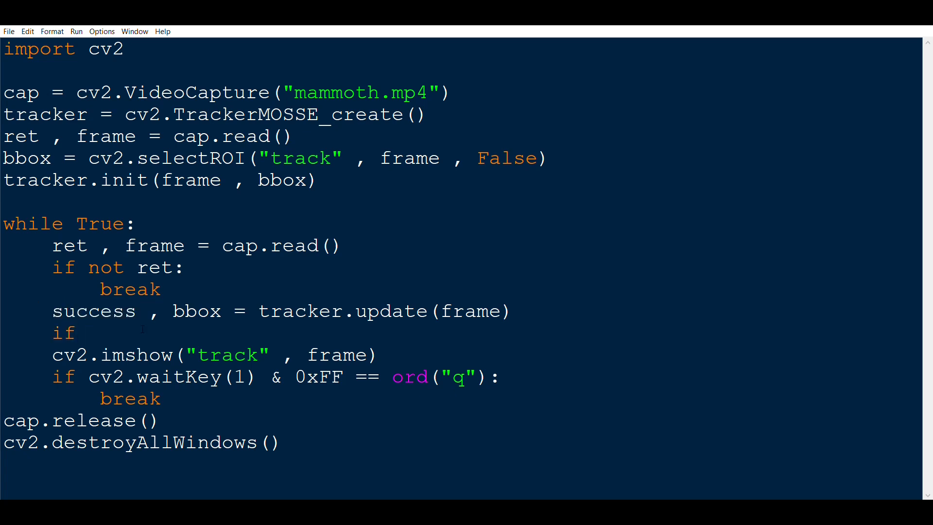
type("success:")
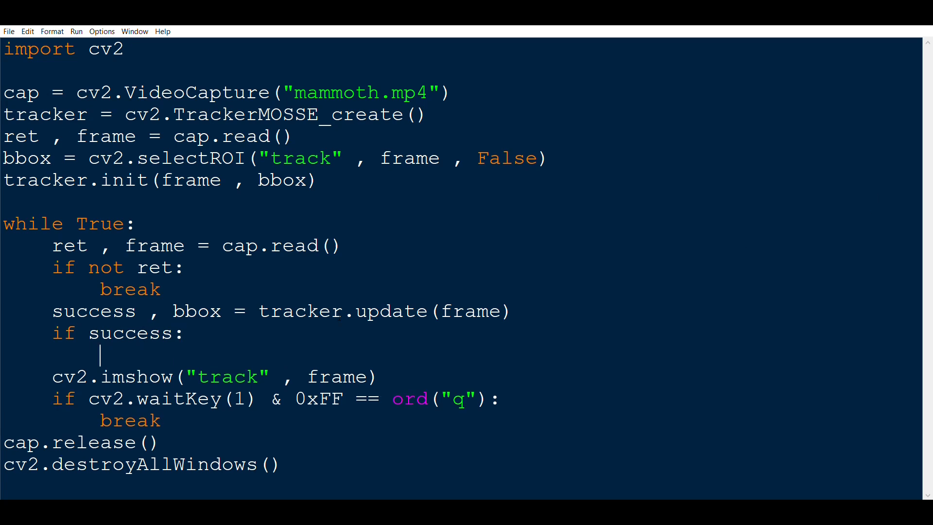
type("pr")
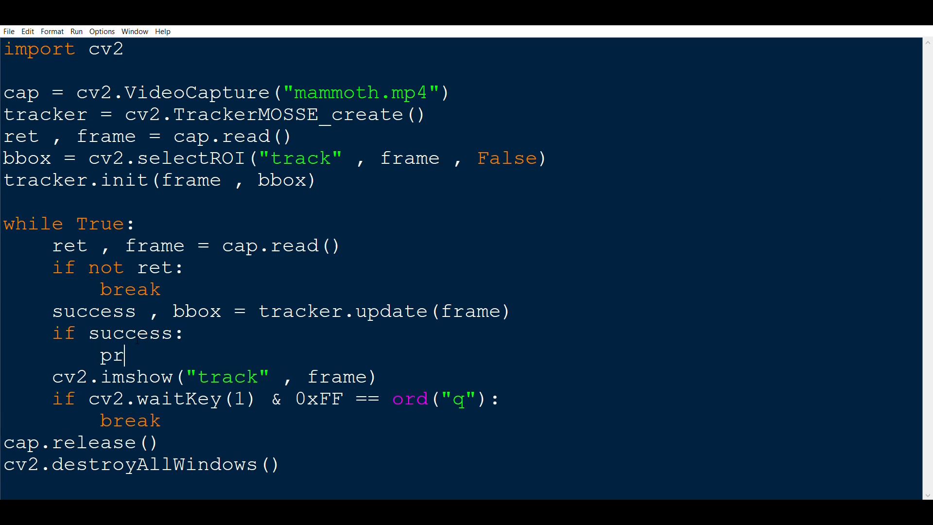
type("int(b)")
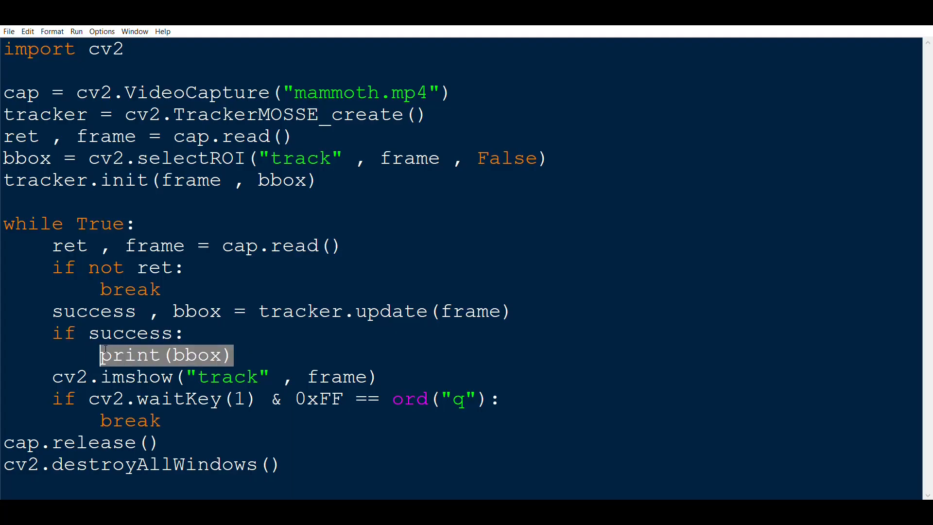
key("Delete")
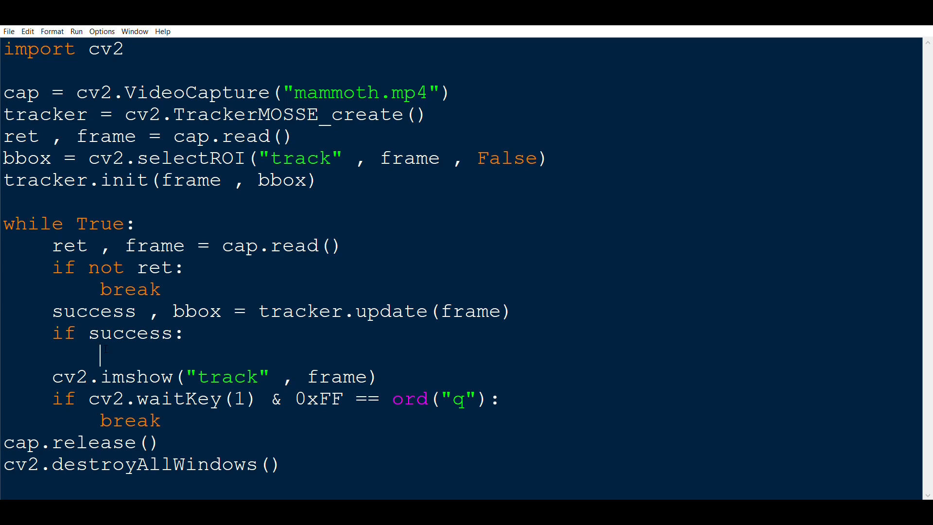
- Unpack x, y, w, h as int(bbox[0]) through int(bbox[3]), reusing the copied int(bbox[0])
type("x ,")
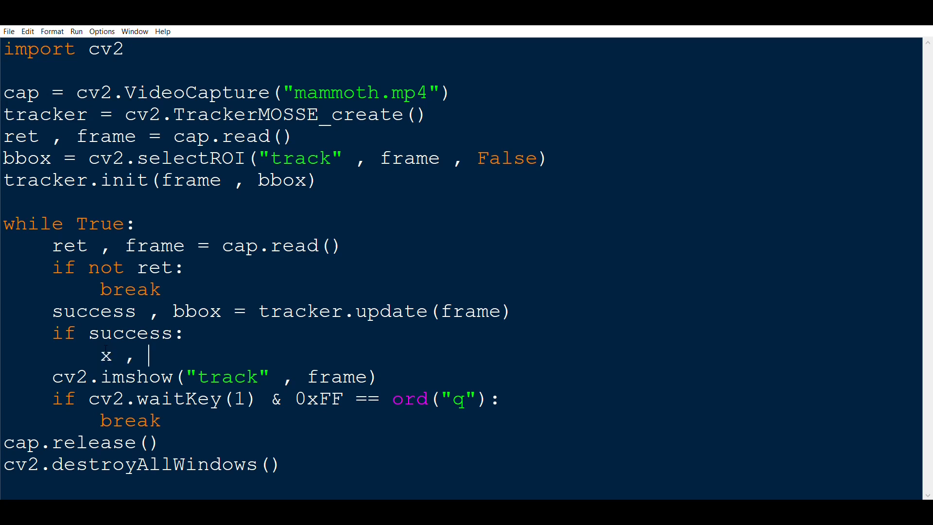
type("y , w , h = int(")
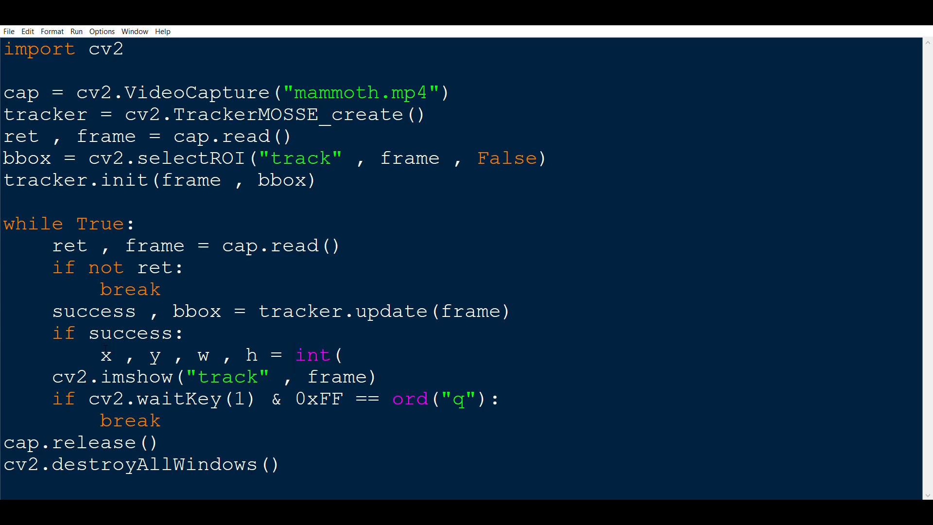
type("bbox)")
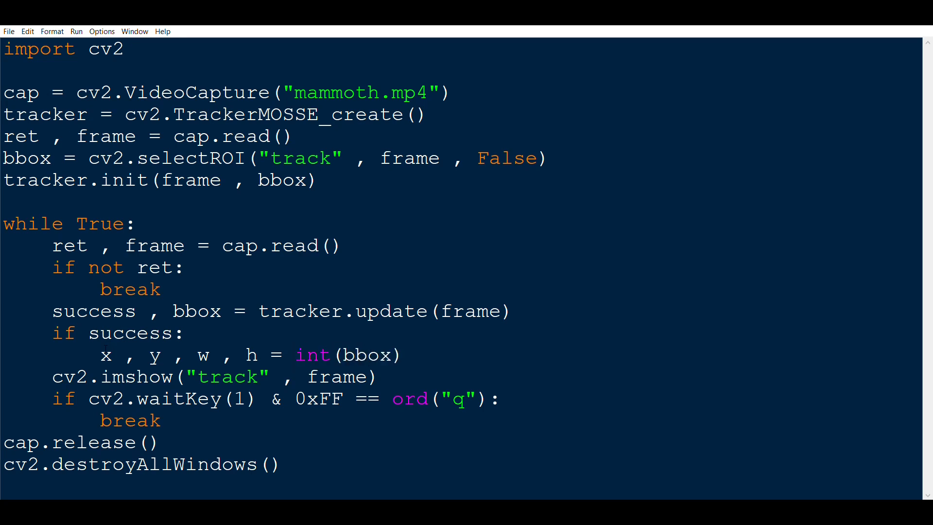
type("[0")
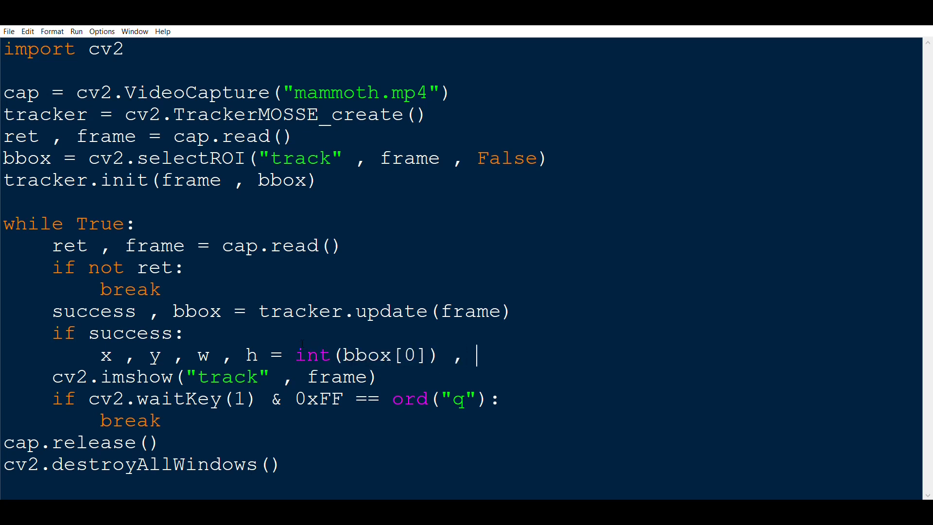
left_click_drag(295, 354, 436, 354)
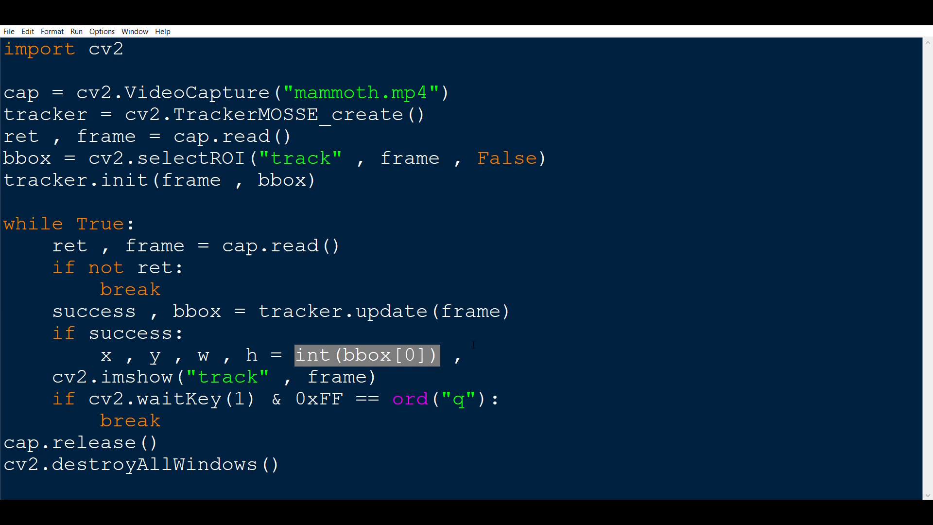
type("int(bbox[0])")
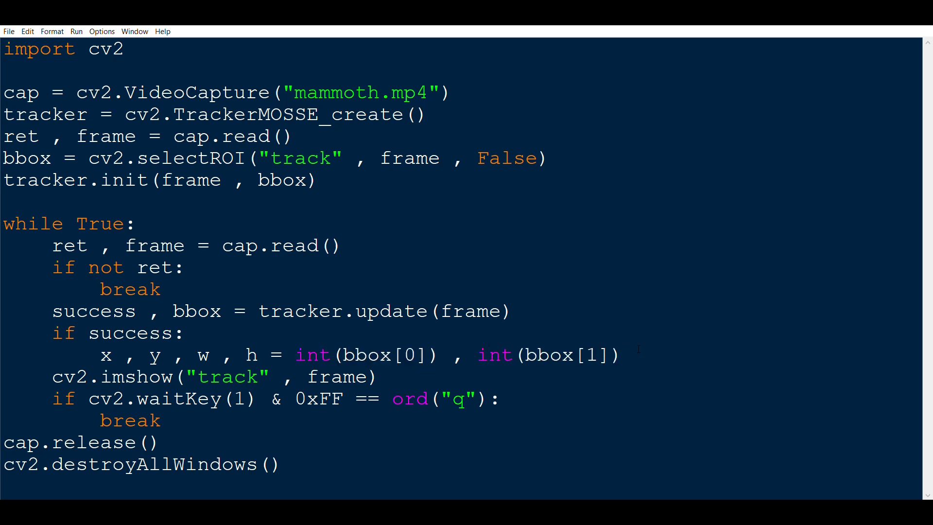
type(", int(bbox[0]) , int(bbox[3")
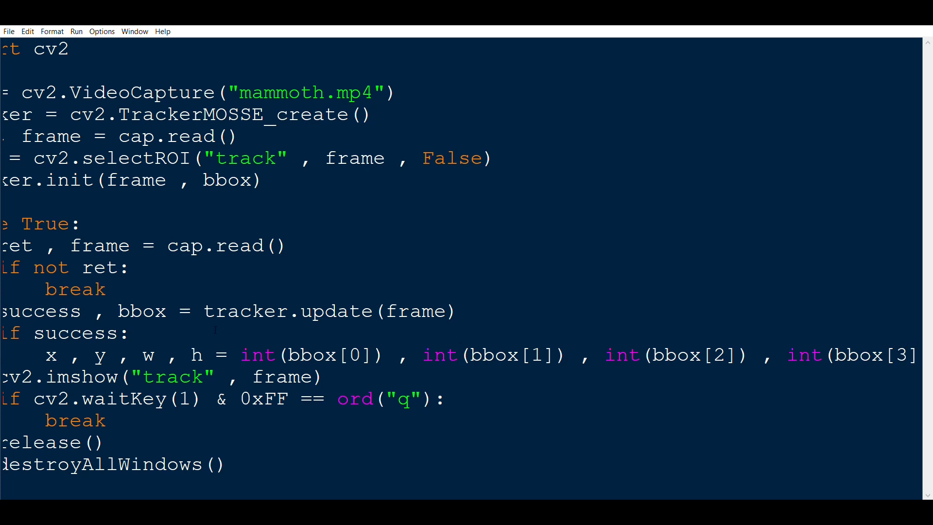
- Draw frame = cv2.rectangle(frame, (x, y), (x + w, y + h), (255, 0, 0), 3) in the success branch
double_click(148, 354)
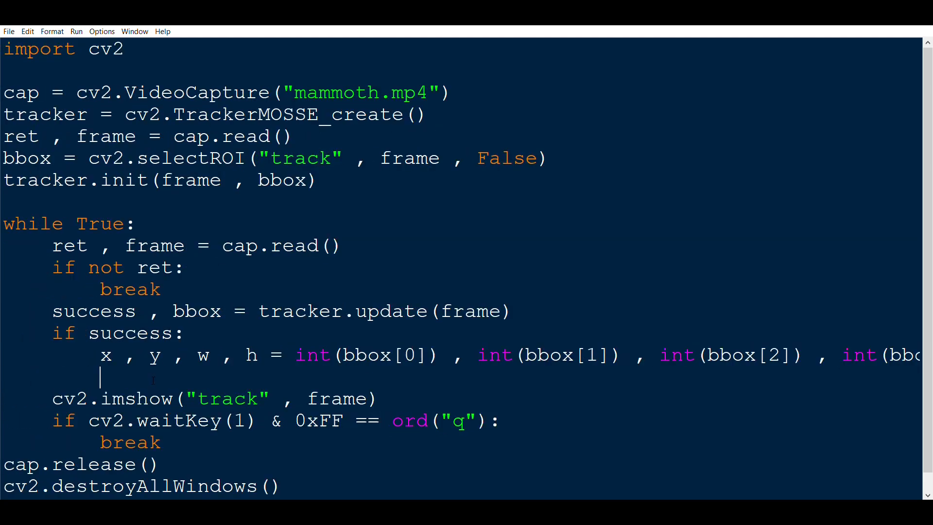
type("frame =")
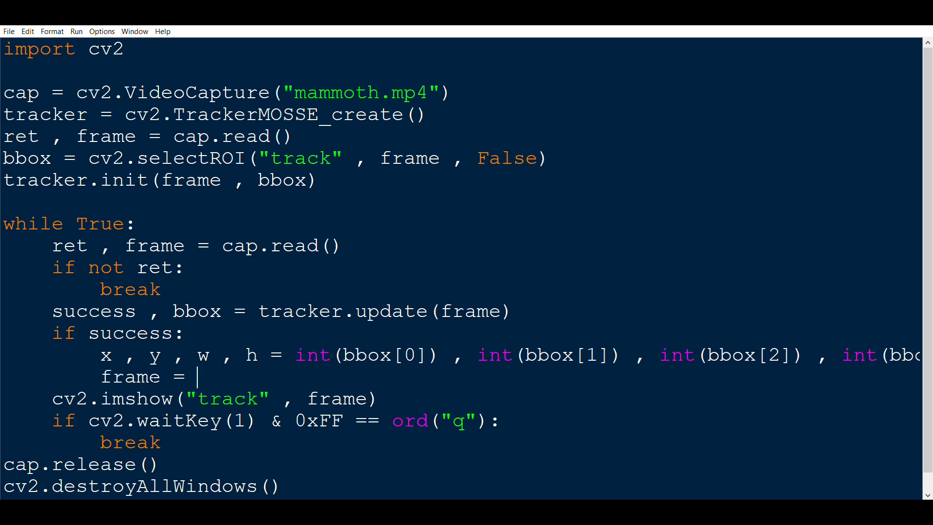
type("cv2.rec")
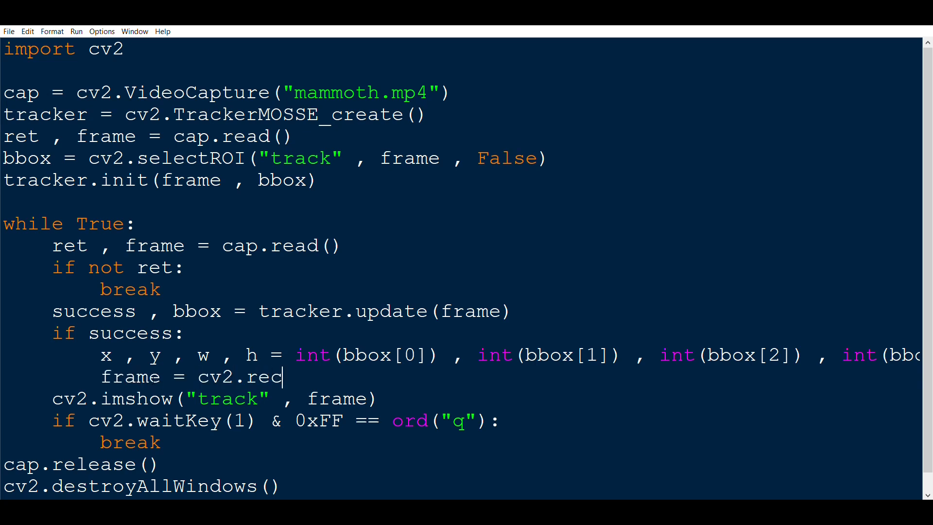
type("tangle()")
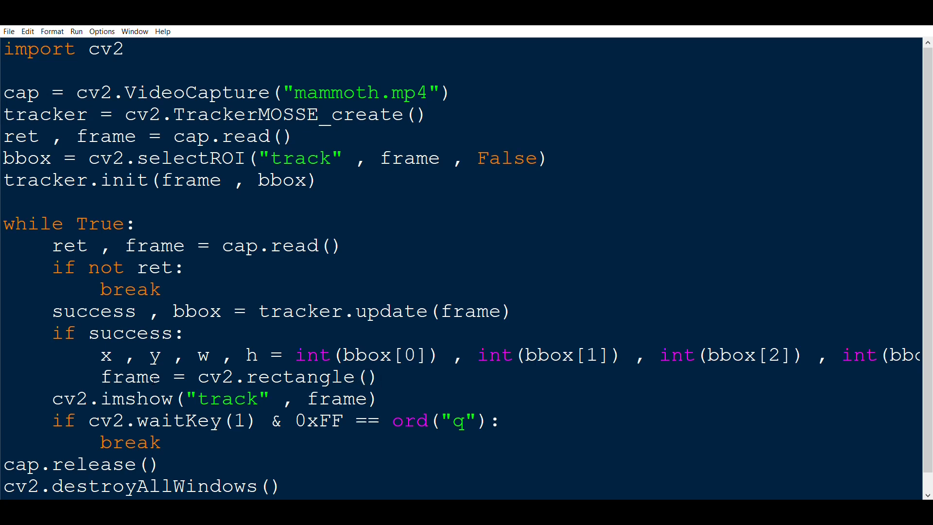
type("frame ,")
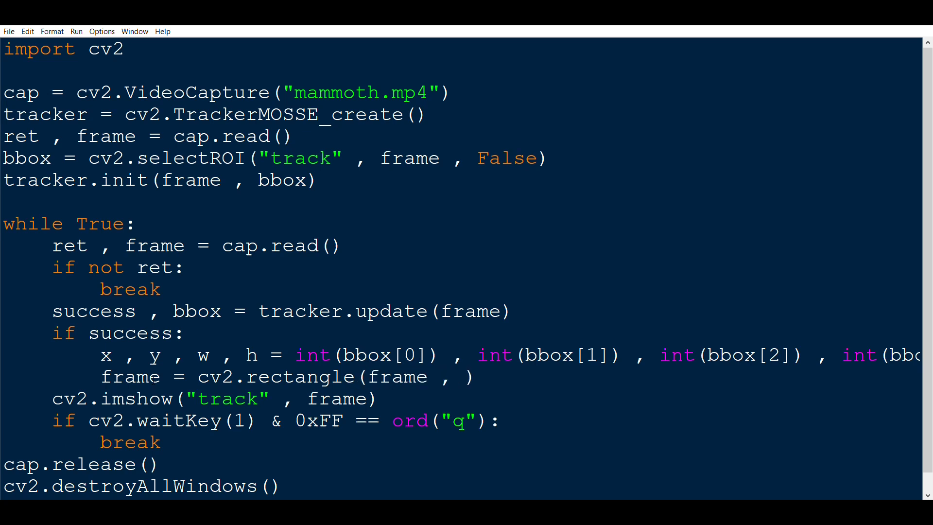
type("(")
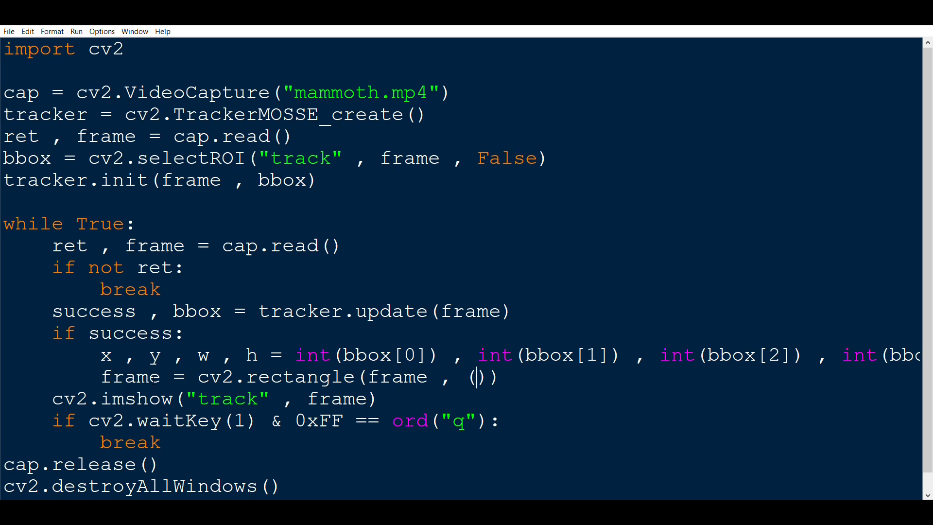
type("x , y) , (")
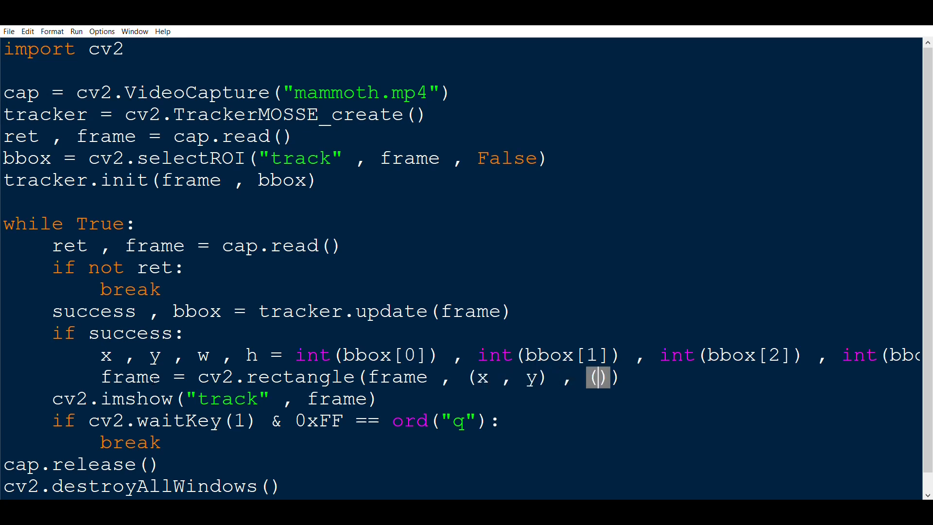
type("x + w , y + h")
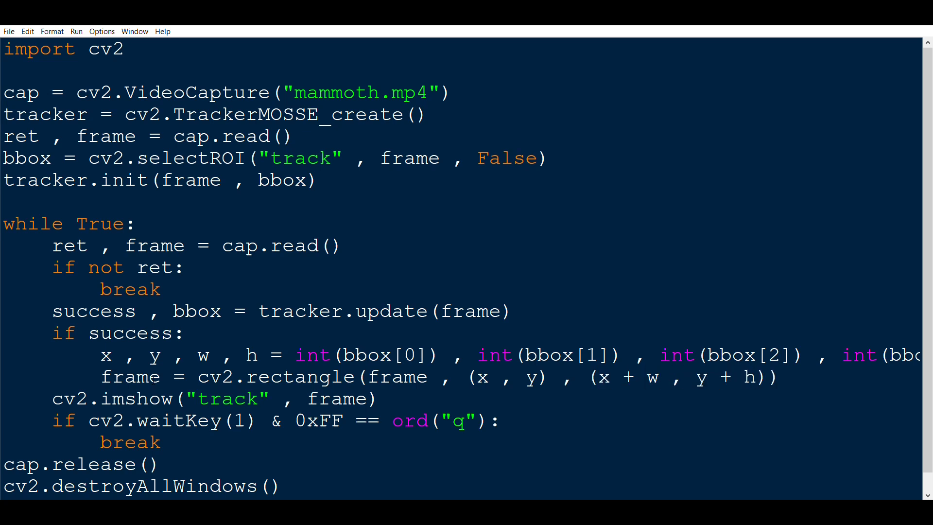
type(",")
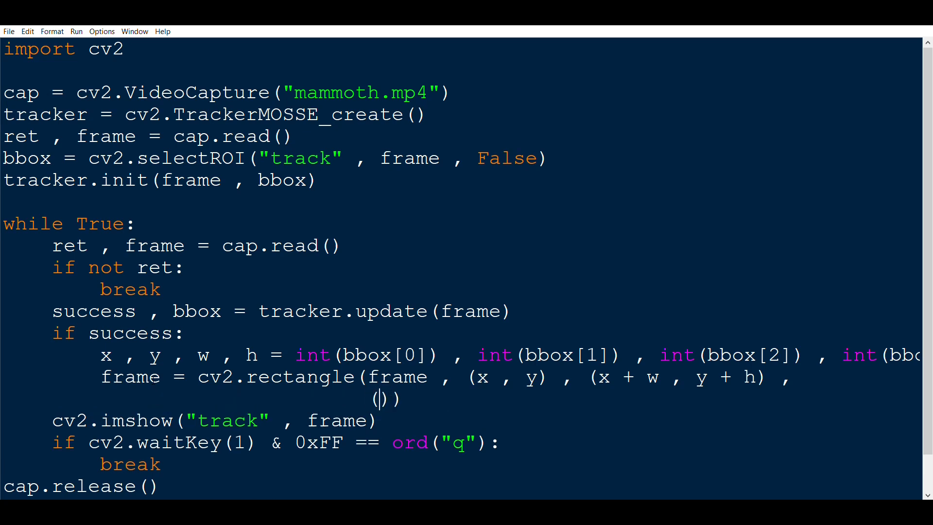
type("255 , 0 , 0")
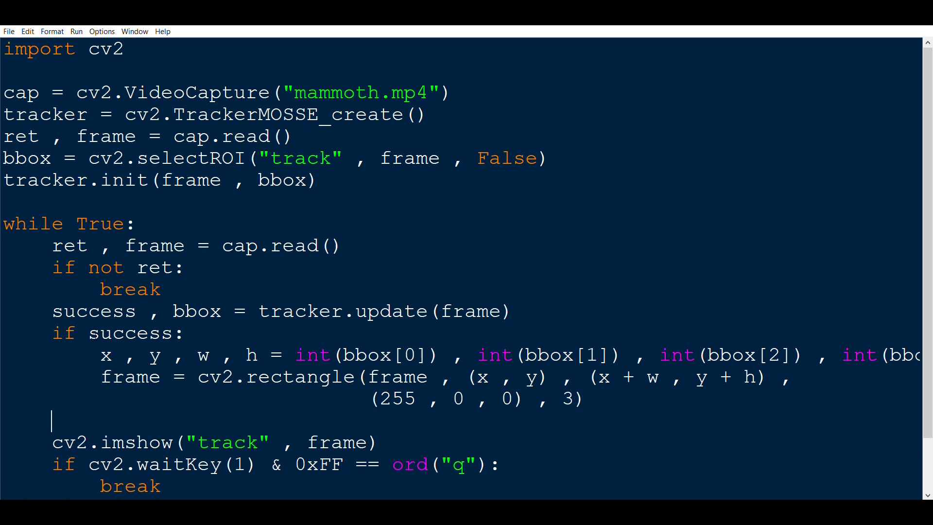
double_click(93, 310)
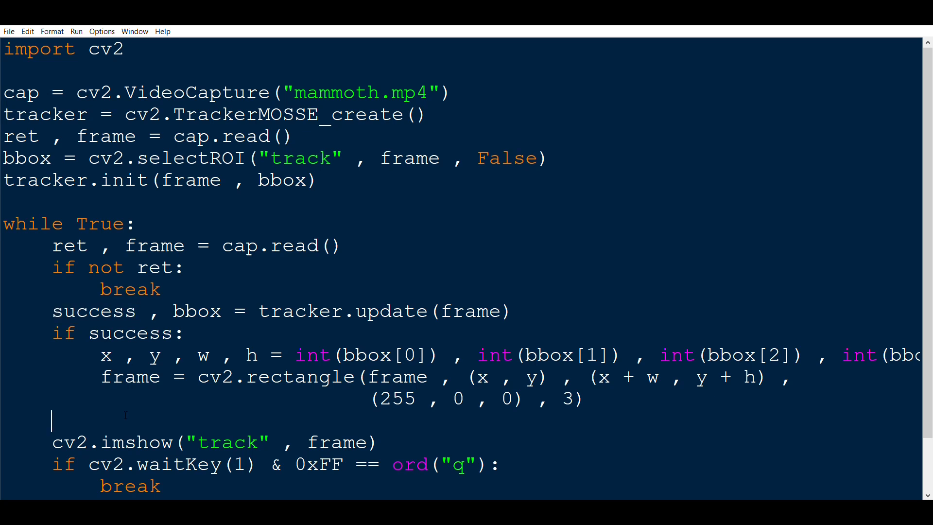
- Add an else branch with print("object Lost") for failed tracking
type("else:")
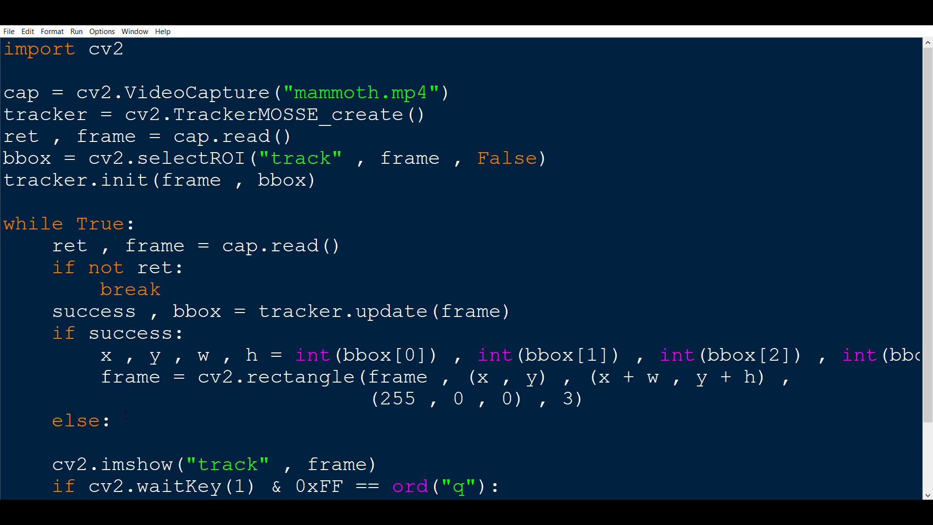
type("print()")
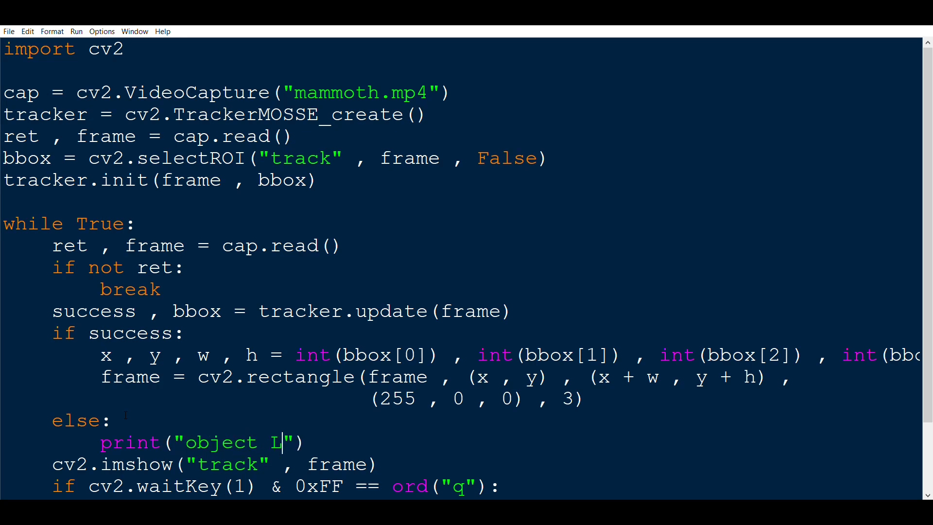
type("ost")
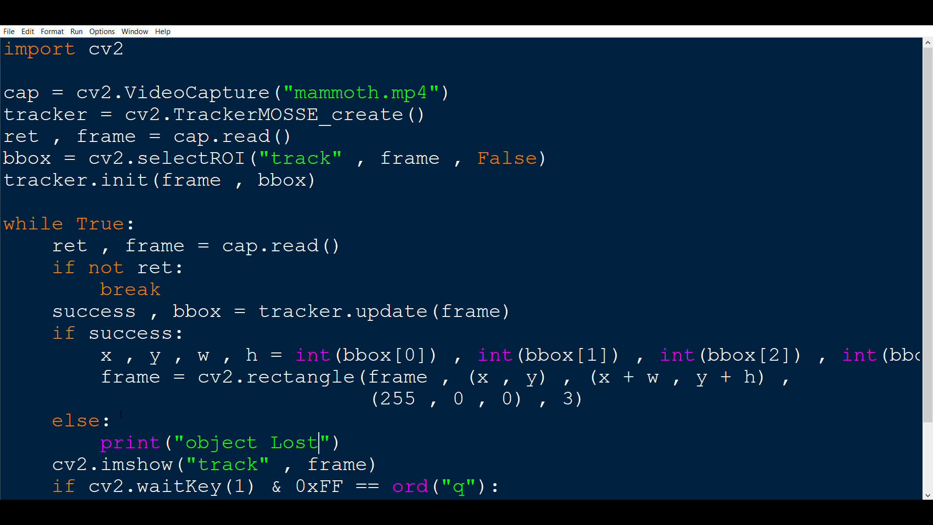